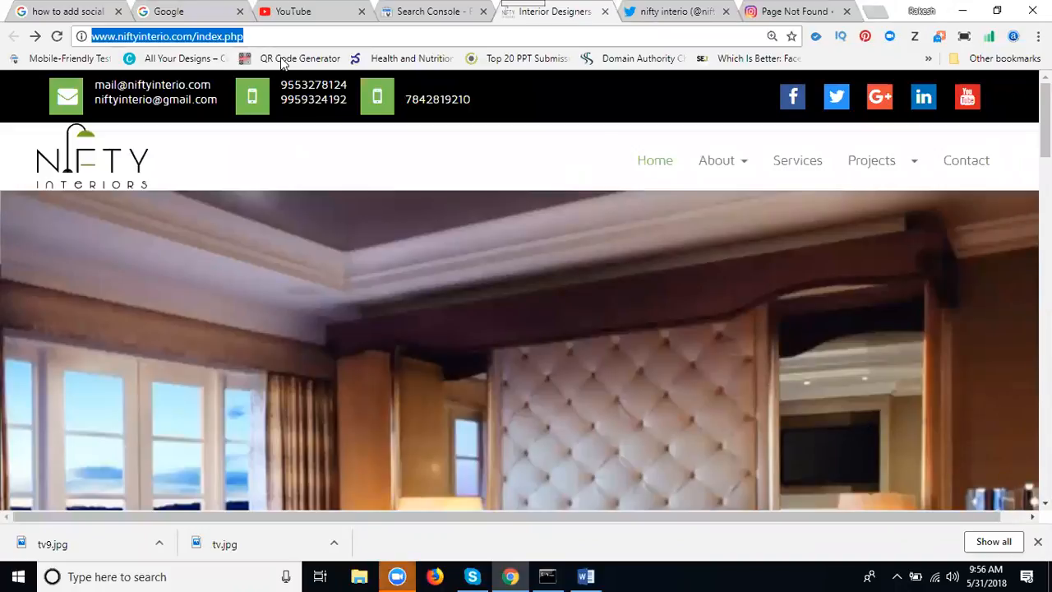
# - Search Google for Reebok and scroll to its Profiles panel
pyautogui.click(189, 11)
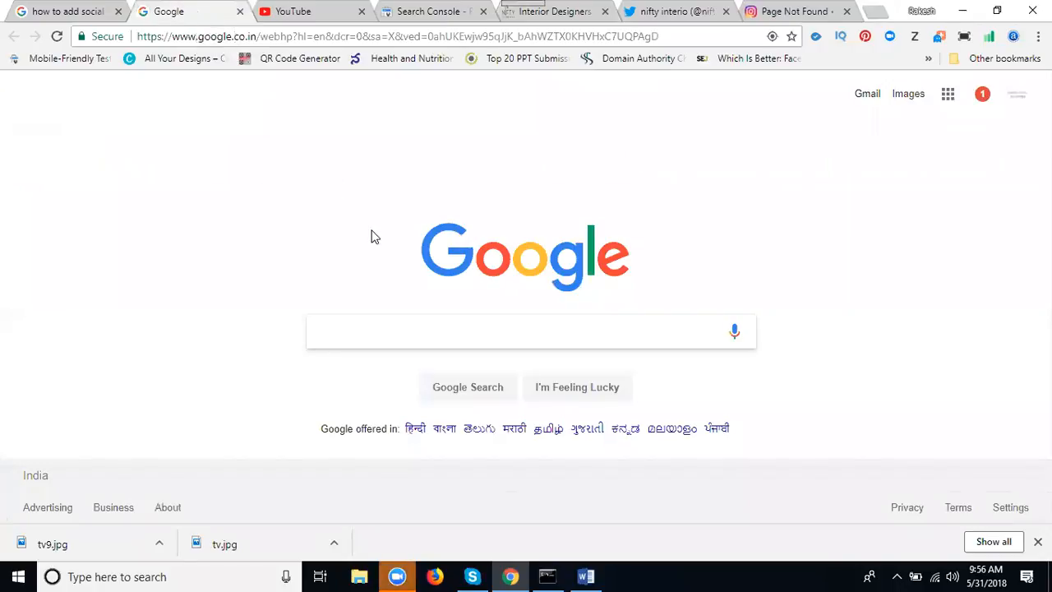
pyautogui.write('reebok')
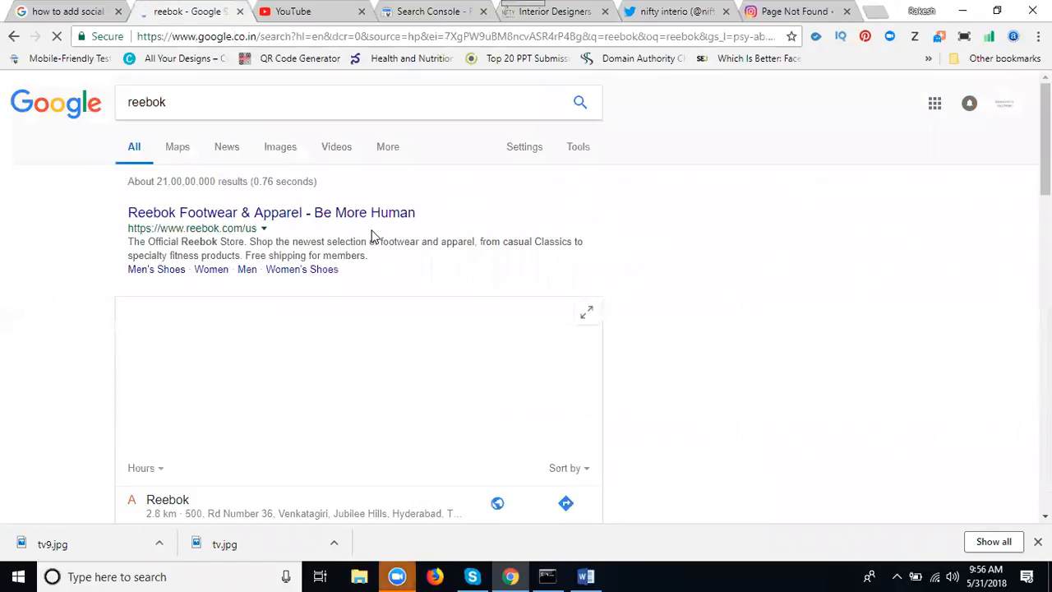
pyautogui.scroll(-3)
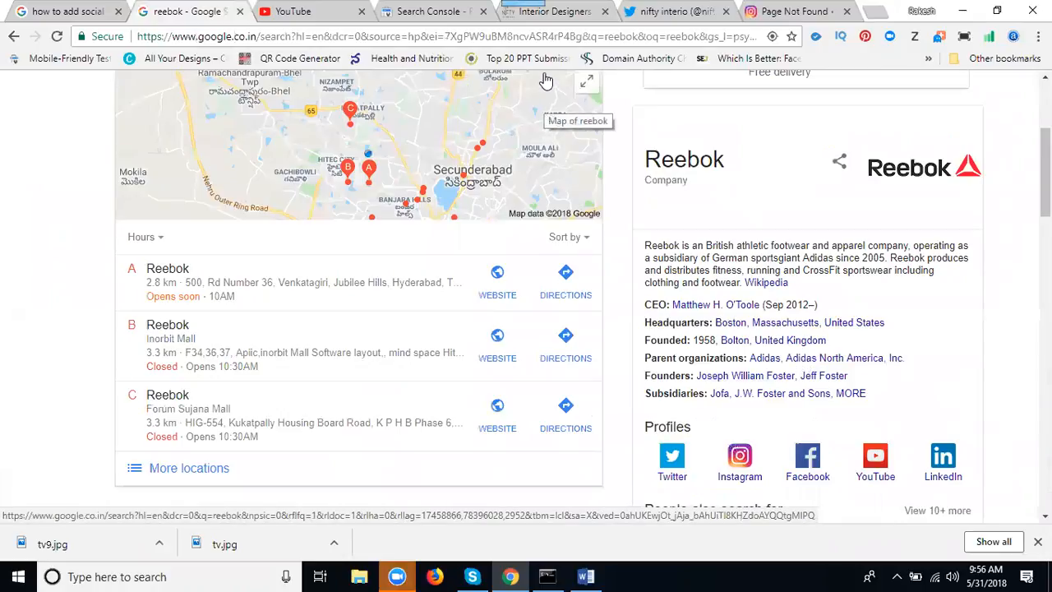
pyautogui.click(585, 576)
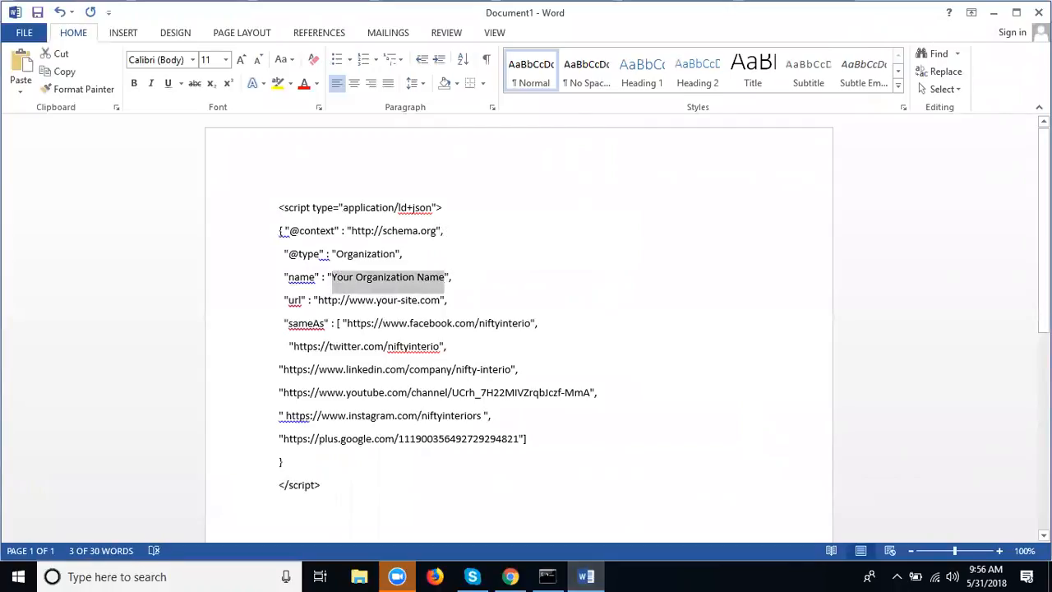
# - Change the script's organization name to 'Nifty Interior'
pyautogui.write('Nifty i')
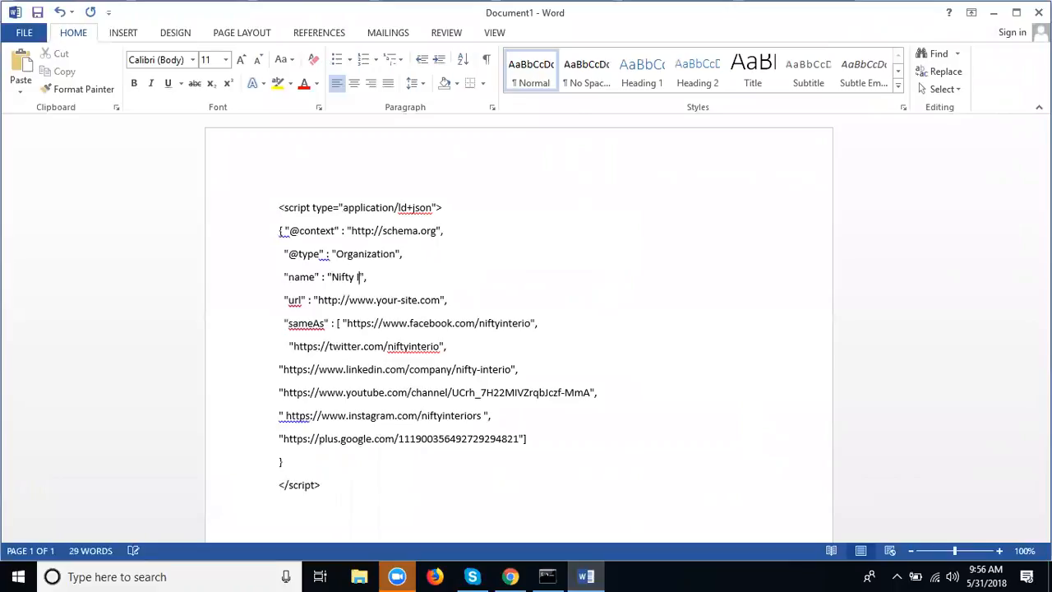
pyautogui.write('Interior')
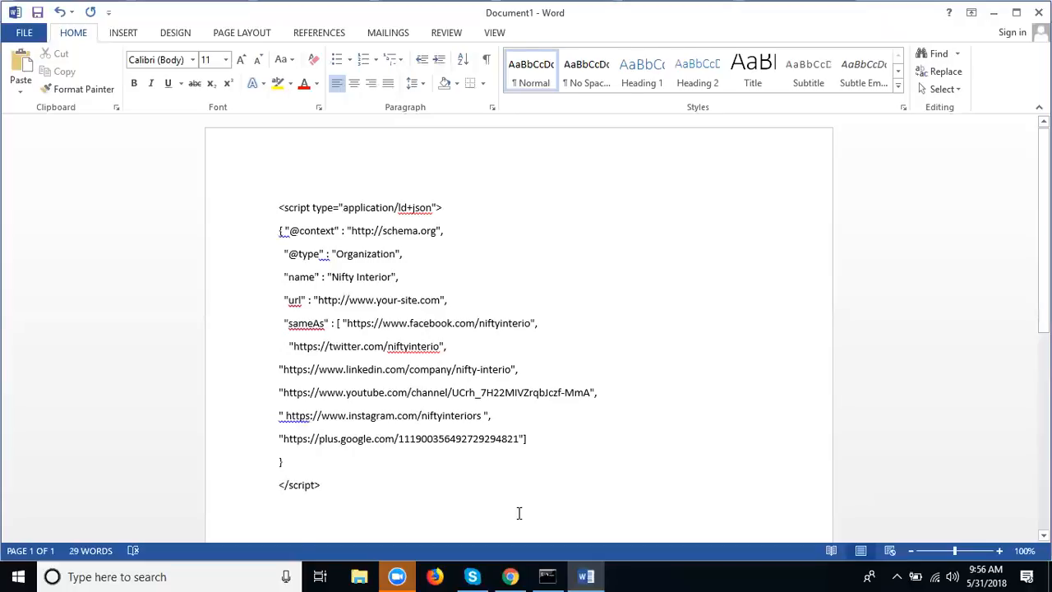
pyautogui.click(510, 576)
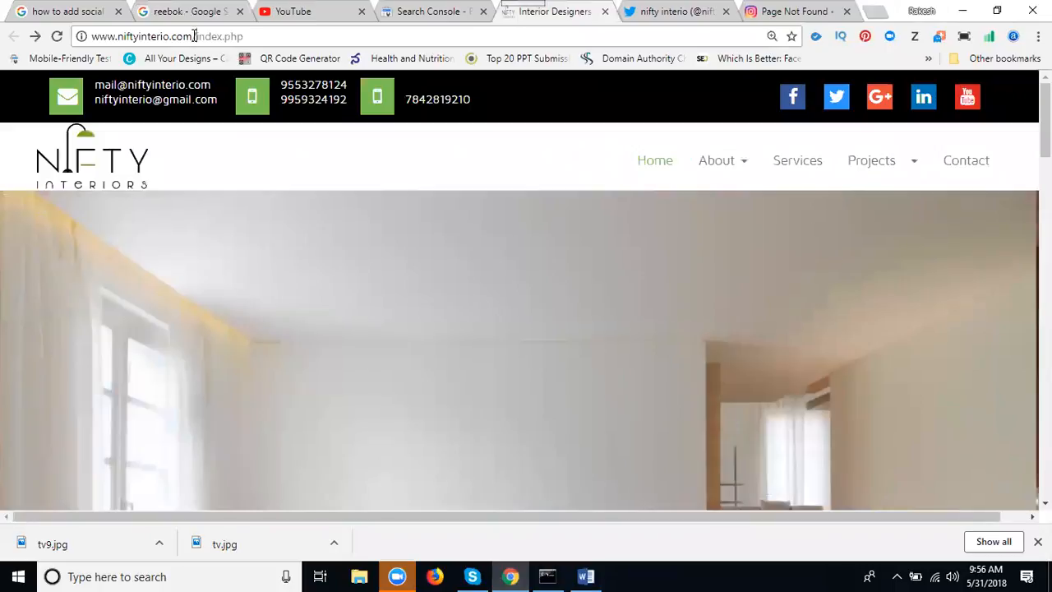
pyautogui.doubleClick(144, 36)
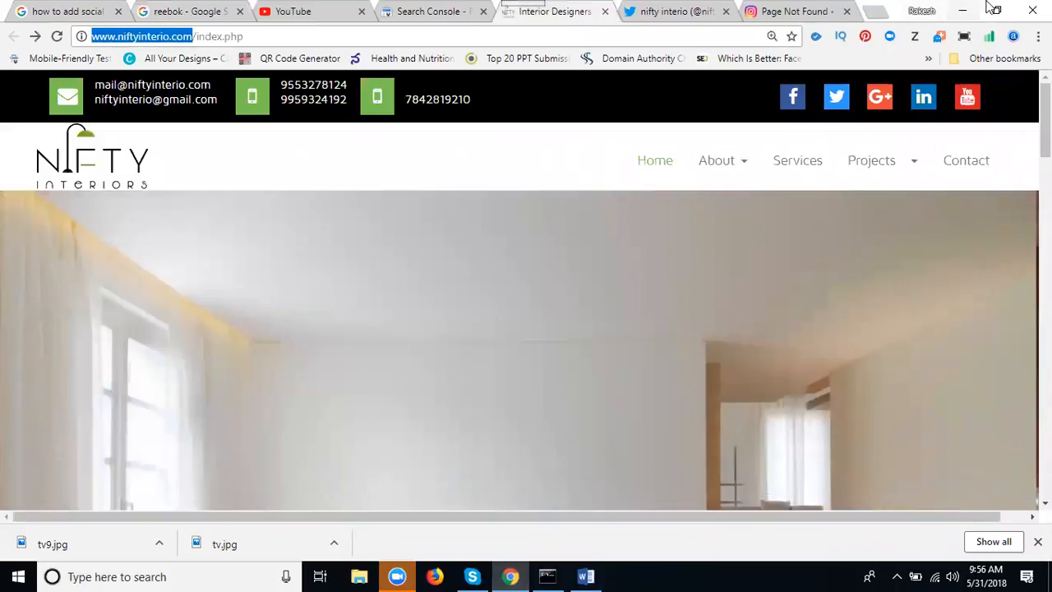
pyautogui.click(586, 576)
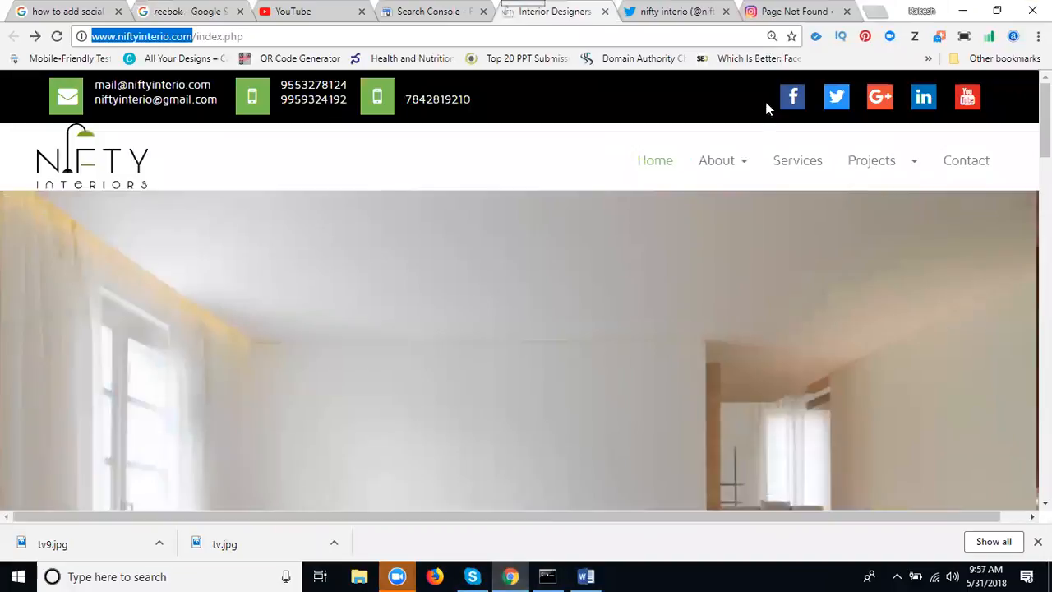
pyautogui.click(885, 11)
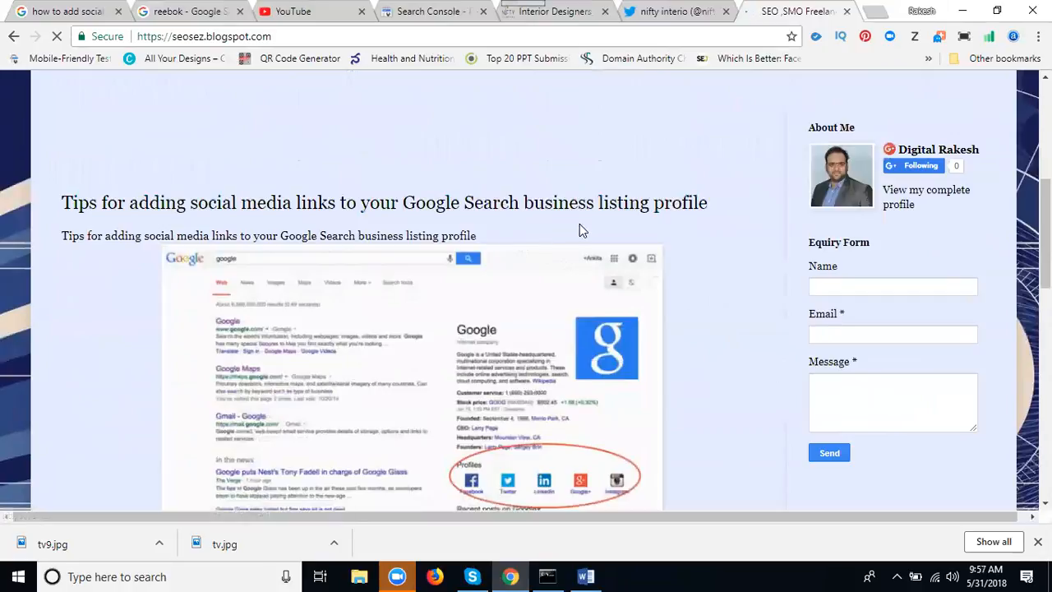
# - Scroll the blog post to its code snippet and highlight 'a plain text document'
pyautogui.scroll(-3)
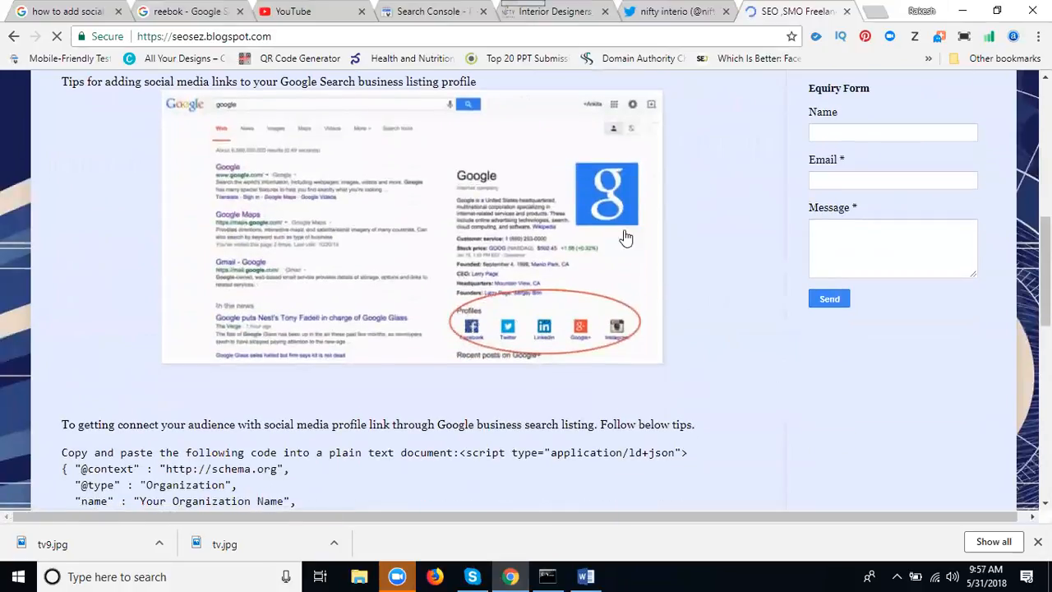
pyautogui.scroll(-3)
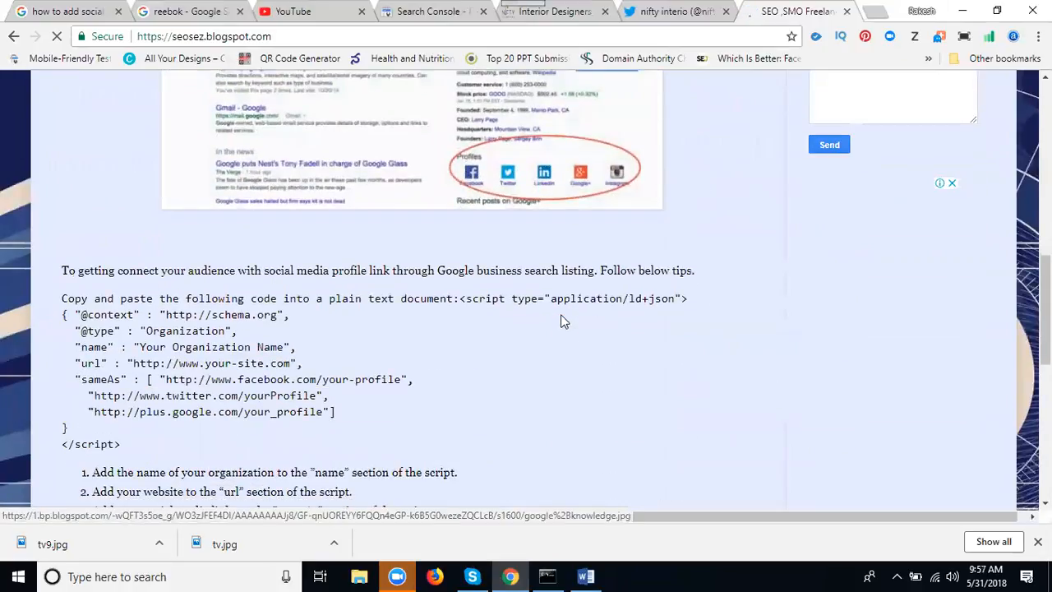
pyautogui.scroll(-3)
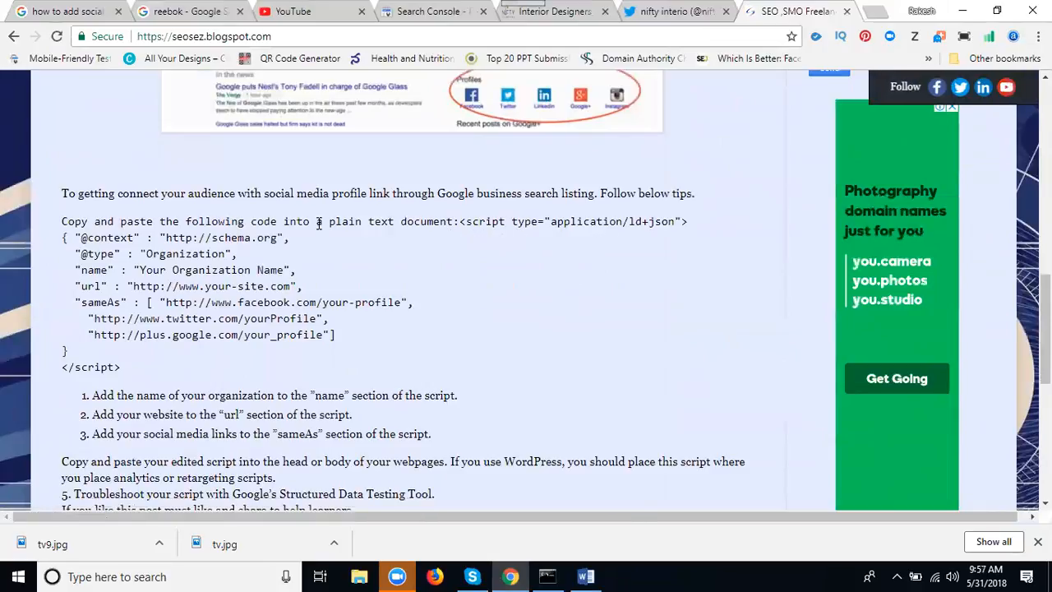
pyautogui.moveTo(316, 221); pyautogui.dragTo(443, 221)
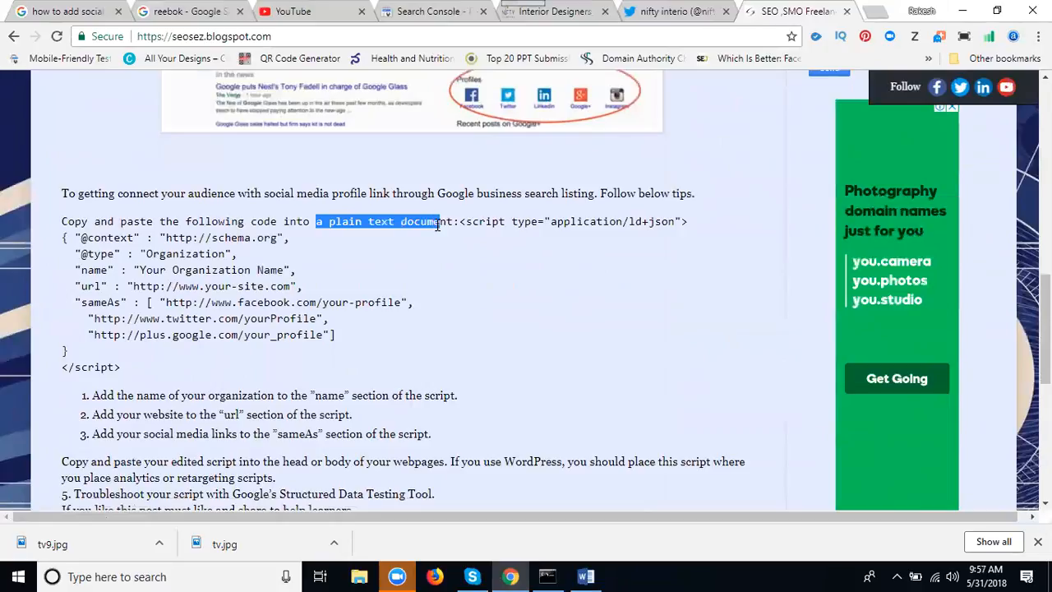
pyautogui.moveTo(186, 270)
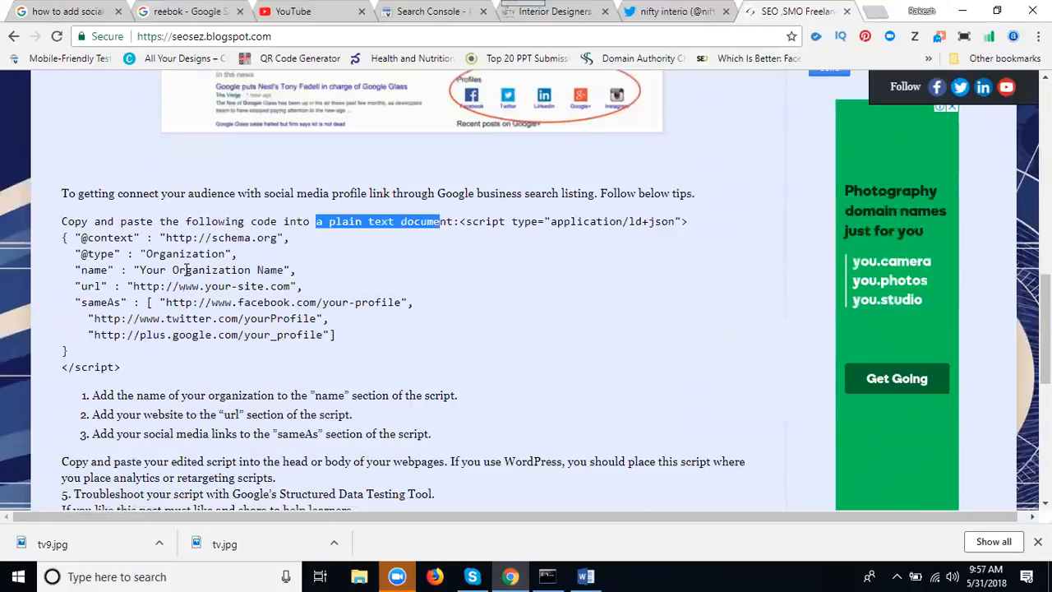
pyautogui.scroll(-3)
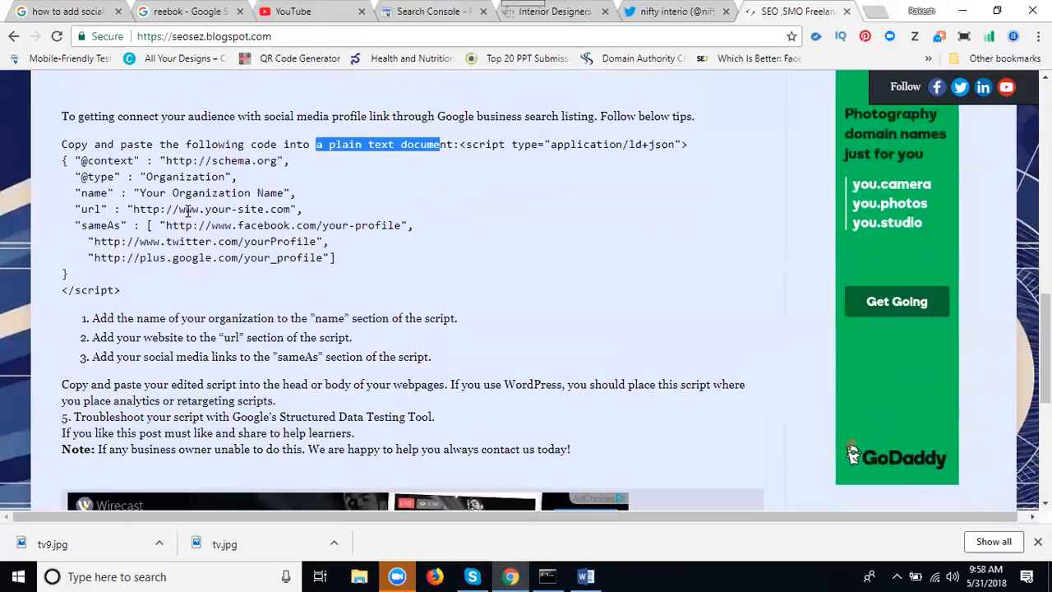
pyautogui.moveTo(203, 247)
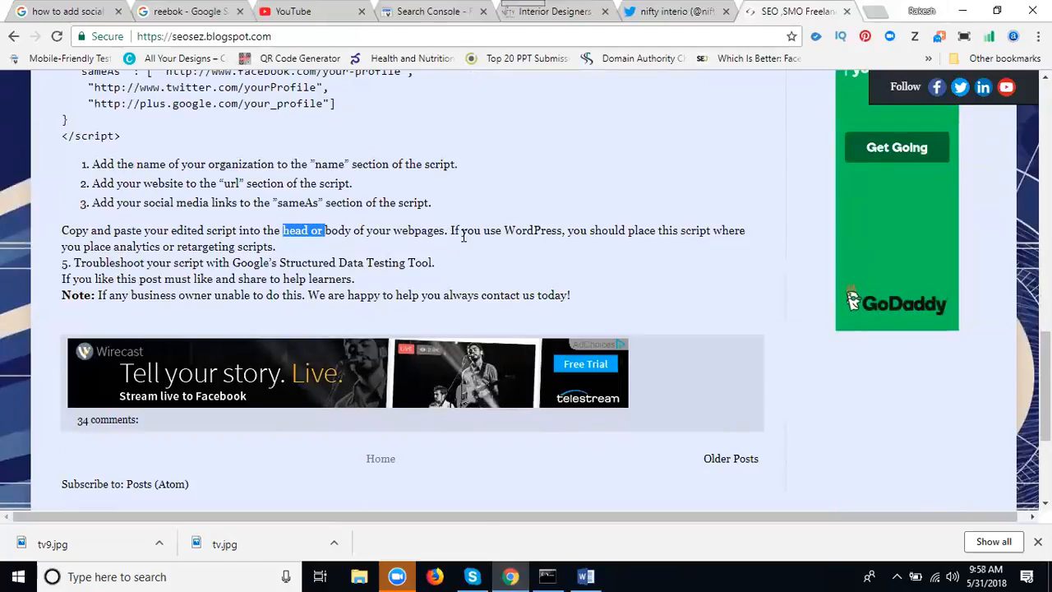
pyautogui.moveTo(703, 244)
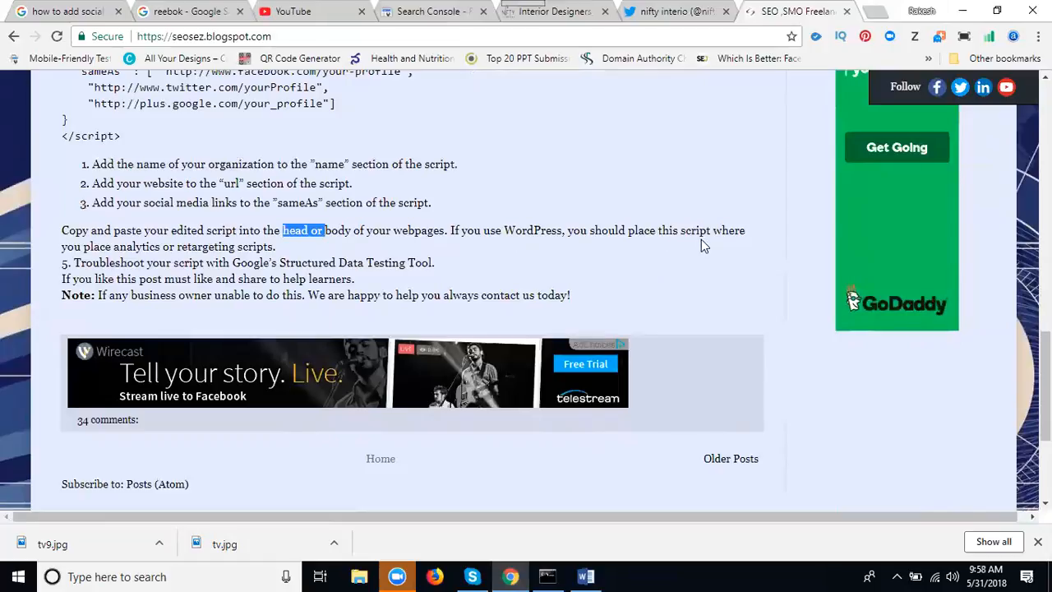
pyautogui.moveTo(207, 253)
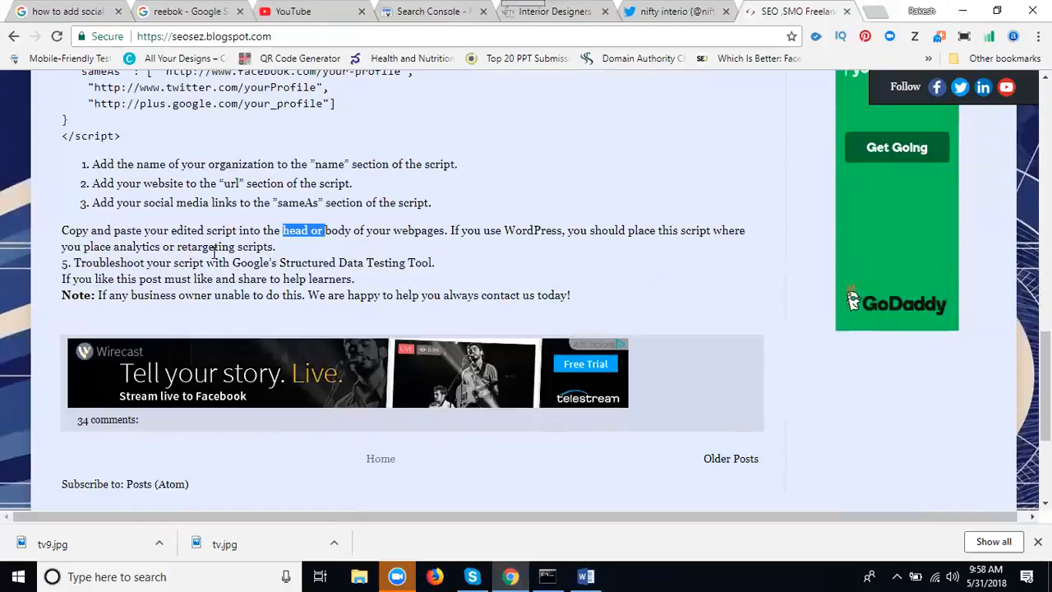
pyautogui.moveTo(92, 277)
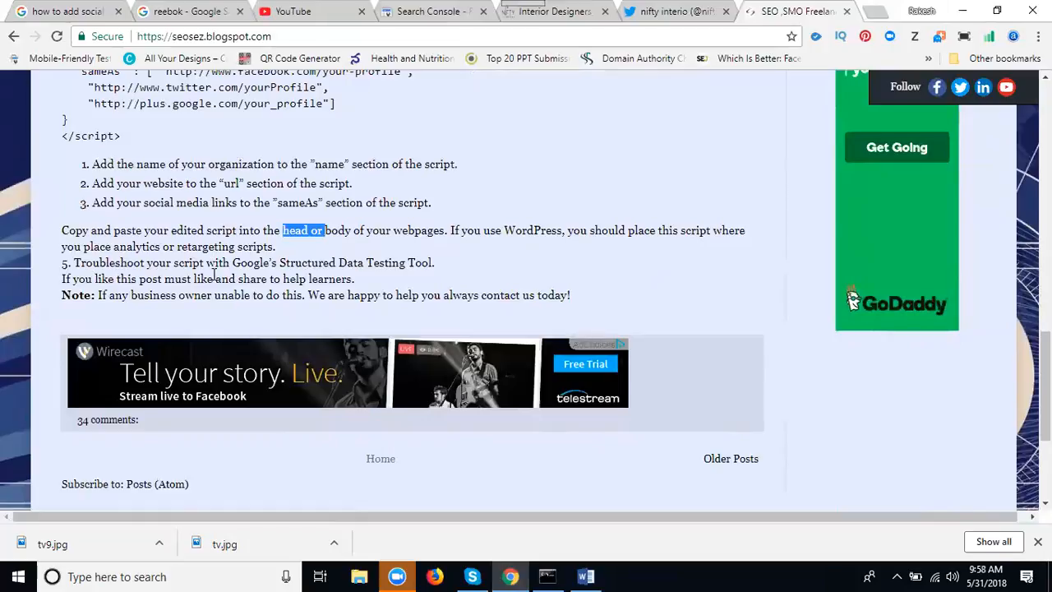
pyautogui.moveTo(378, 269)
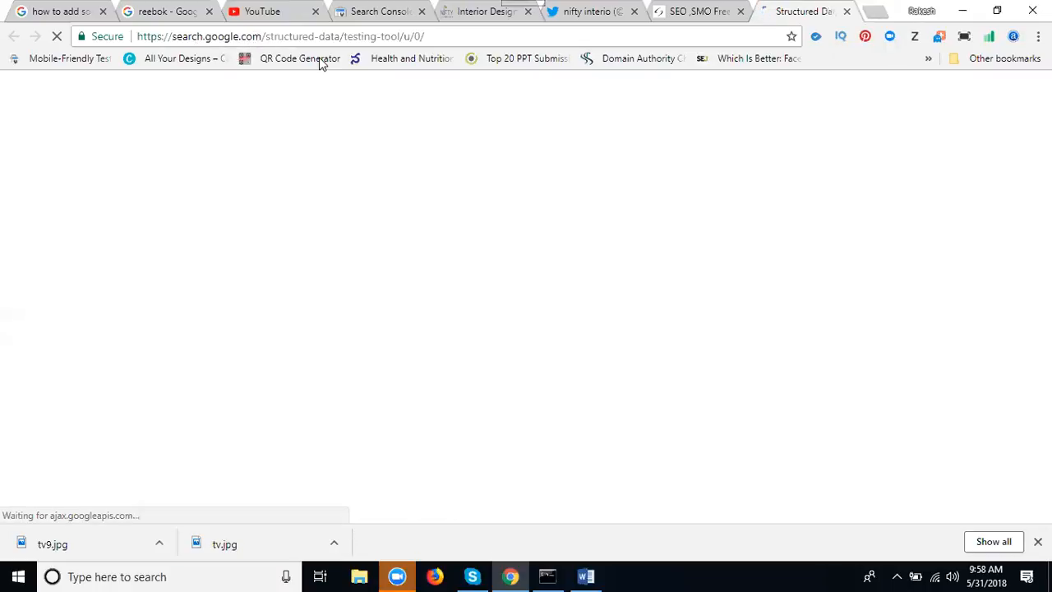
# - Load the rakeshseoservices.co.in/cpanel address in a new tab
pyautogui.click(485, 12)
pyautogui.write('rakesh')
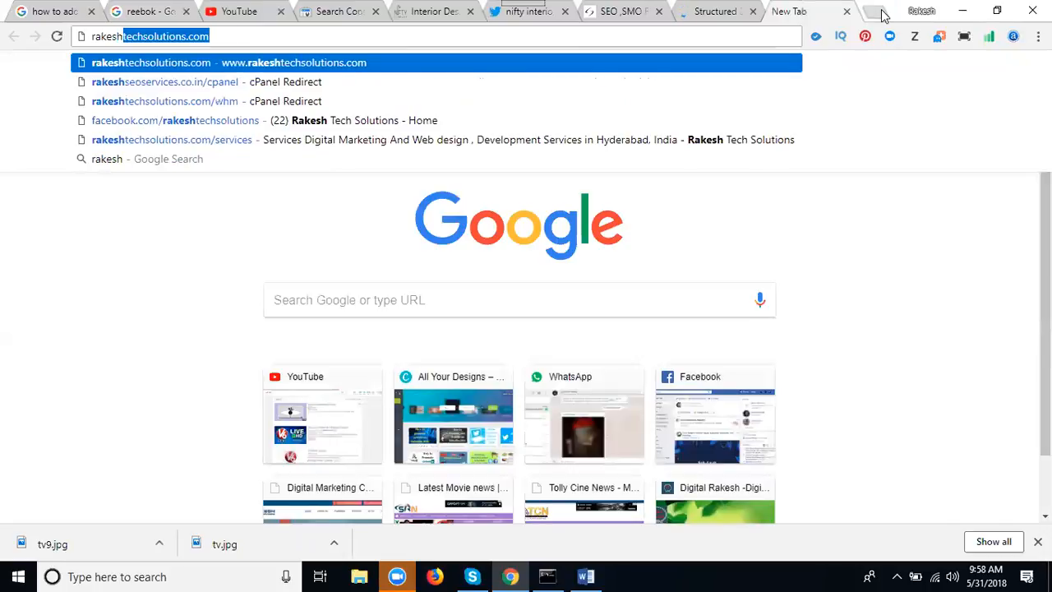
pyautogui.click(164, 81)
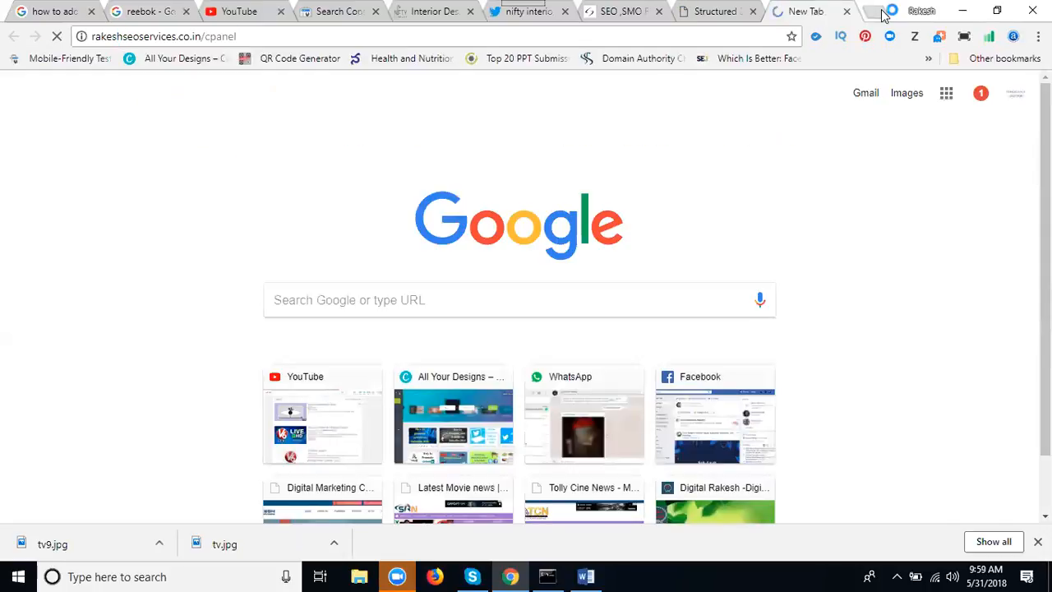
pyautogui.click(585, 576)
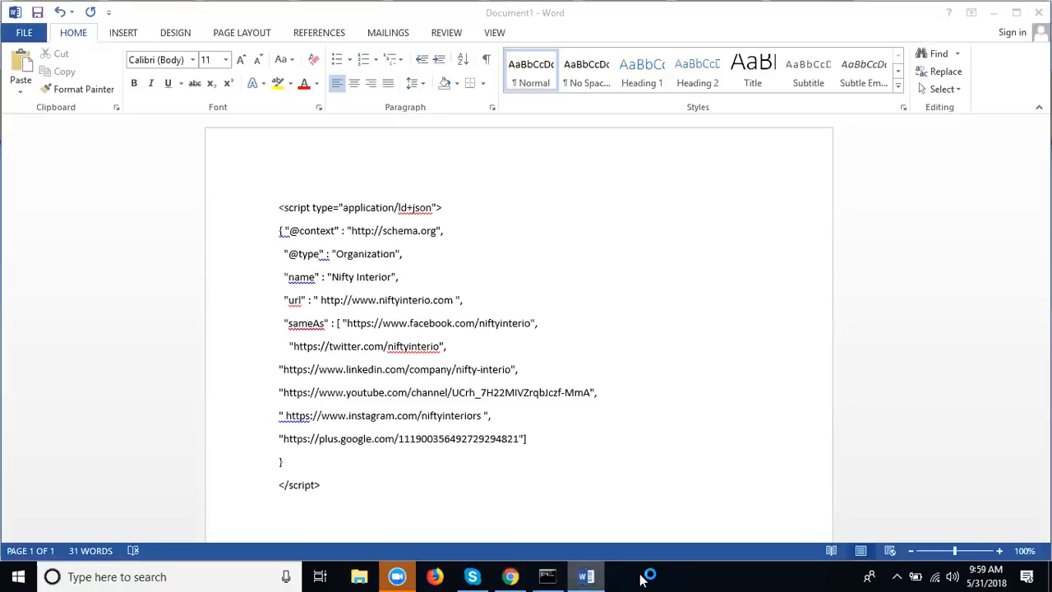
# - Select the whole Organization schema script in Word
pyautogui.moveTo(284, 323); pyautogui.dragTo(325, 492)
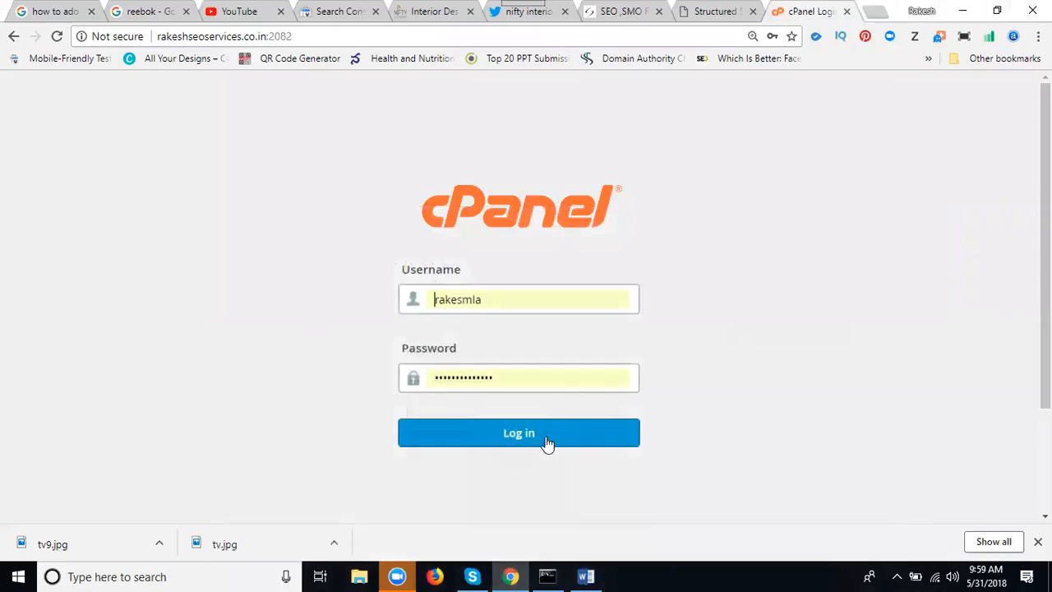
# - Log in to the hosting account's cPanel
pyautogui.click(518, 433)
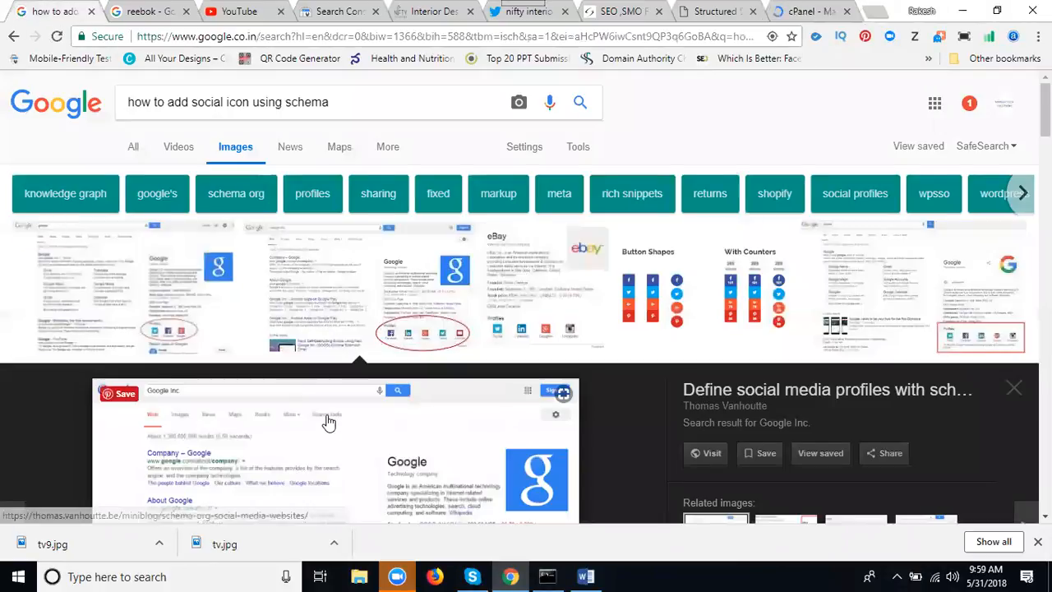
# - Scroll through the schema.org article's JSON-LD social profiles example
pyautogui.scroll(-3)
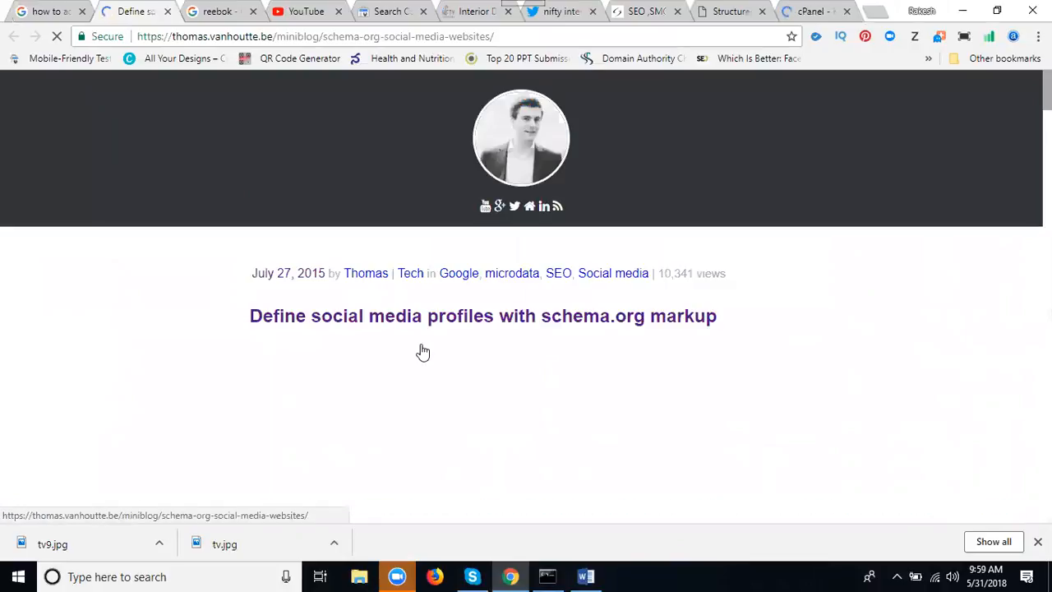
pyautogui.scroll(-3)
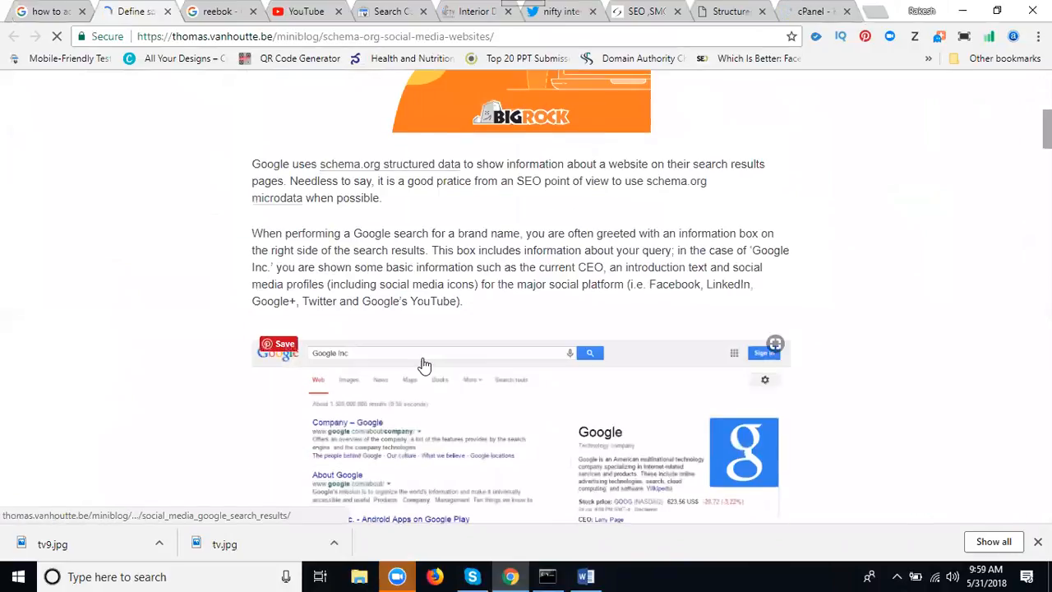
pyautogui.scroll(-3)
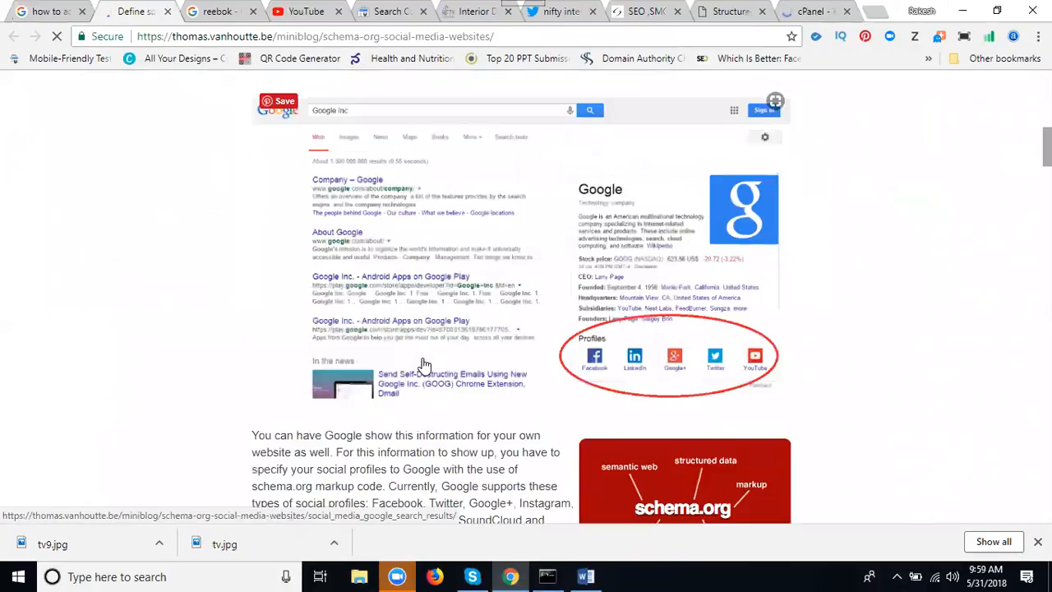
pyautogui.scroll(-3)
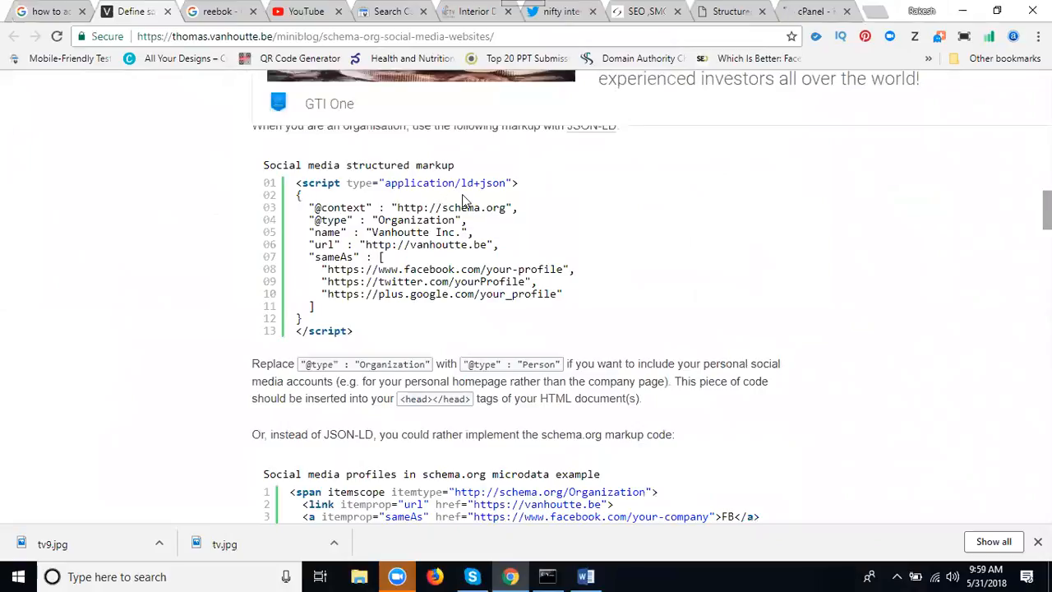
pyautogui.scroll(-3)
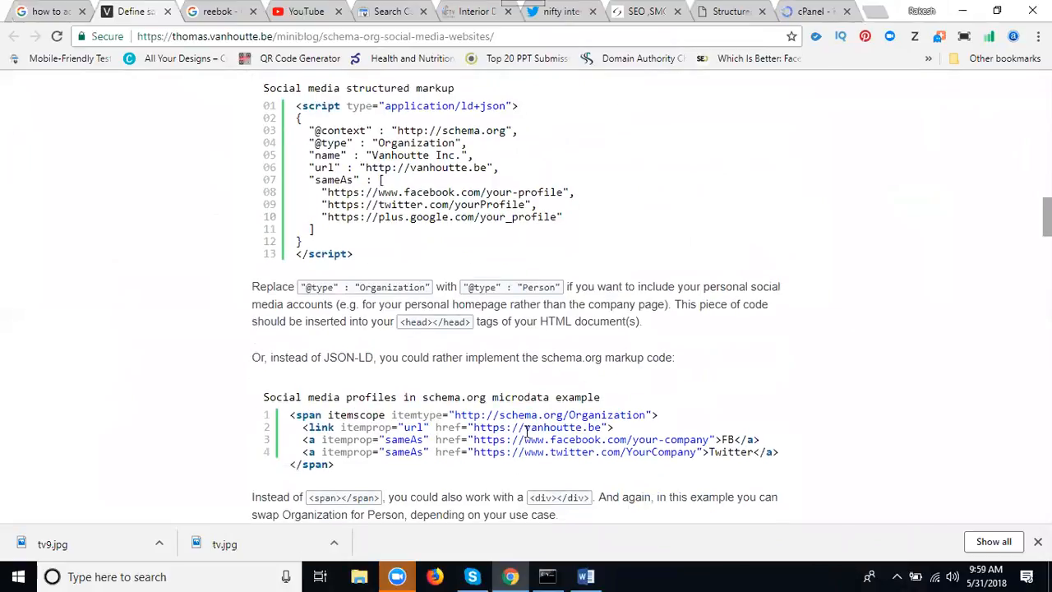
# - Check the Word draft script, then continue reading the article's examples
pyautogui.click(585, 576)
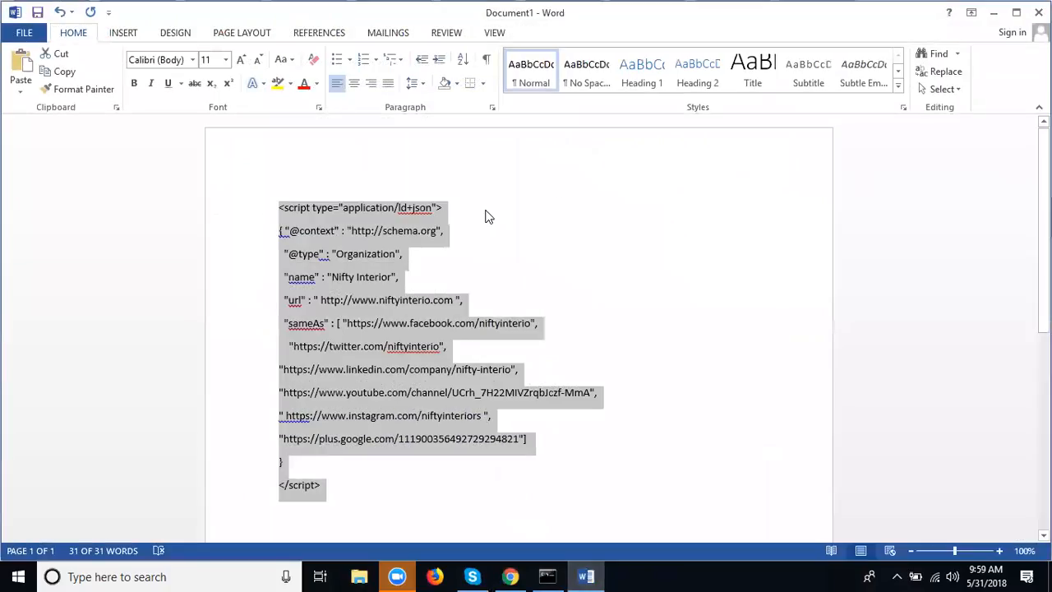
pyautogui.click(560, 509)
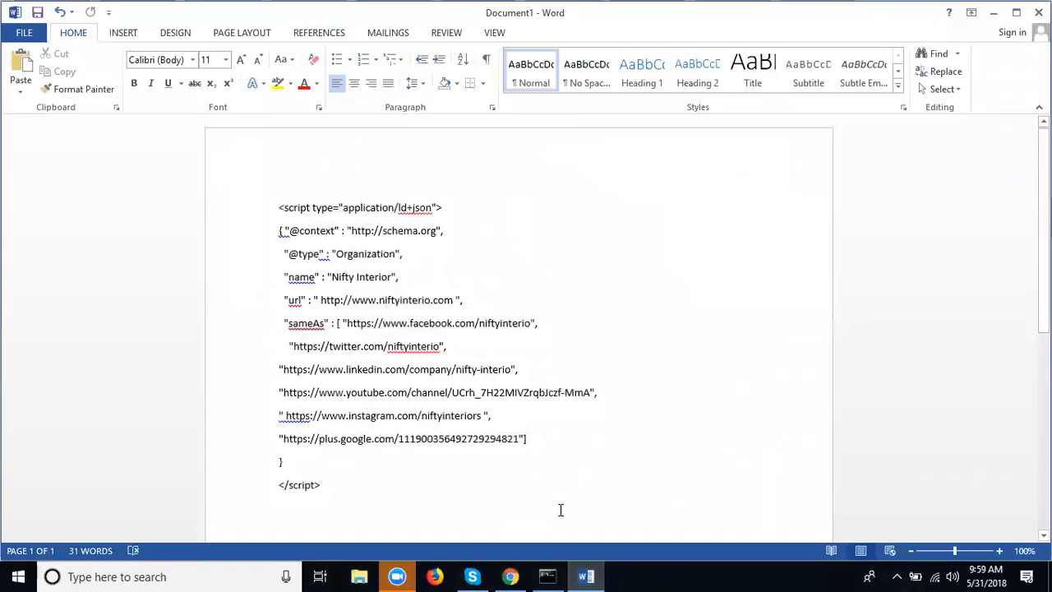
pyautogui.click(510, 576)
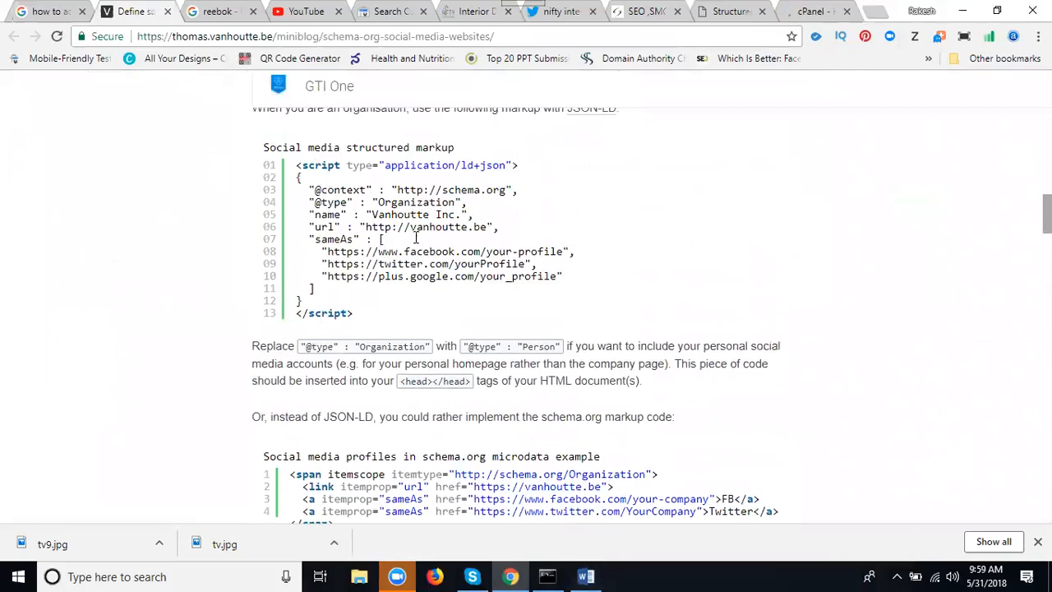
pyautogui.scroll(-3)
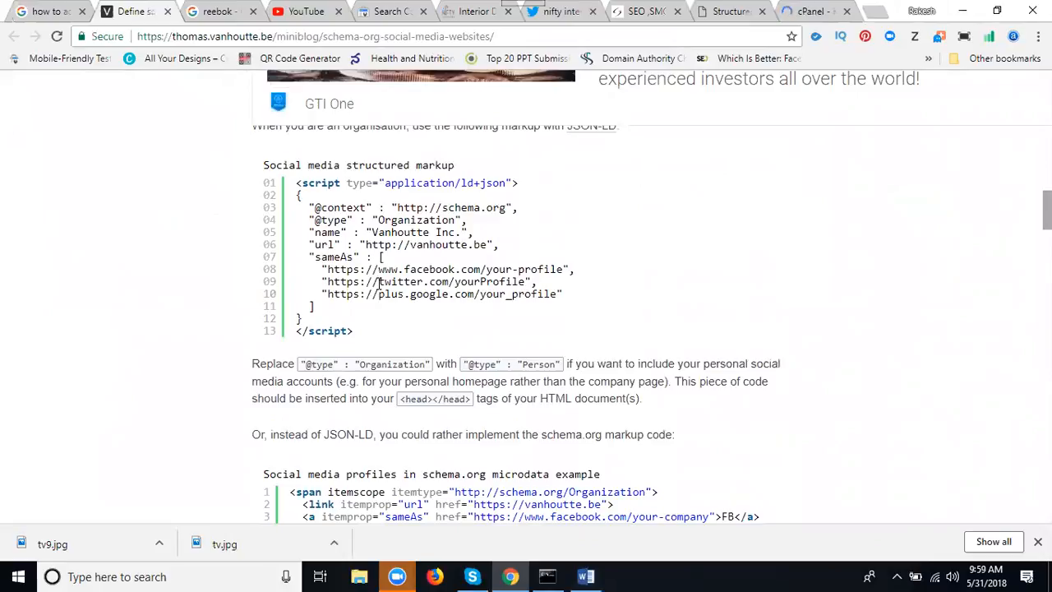
pyautogui.scroll(-3)
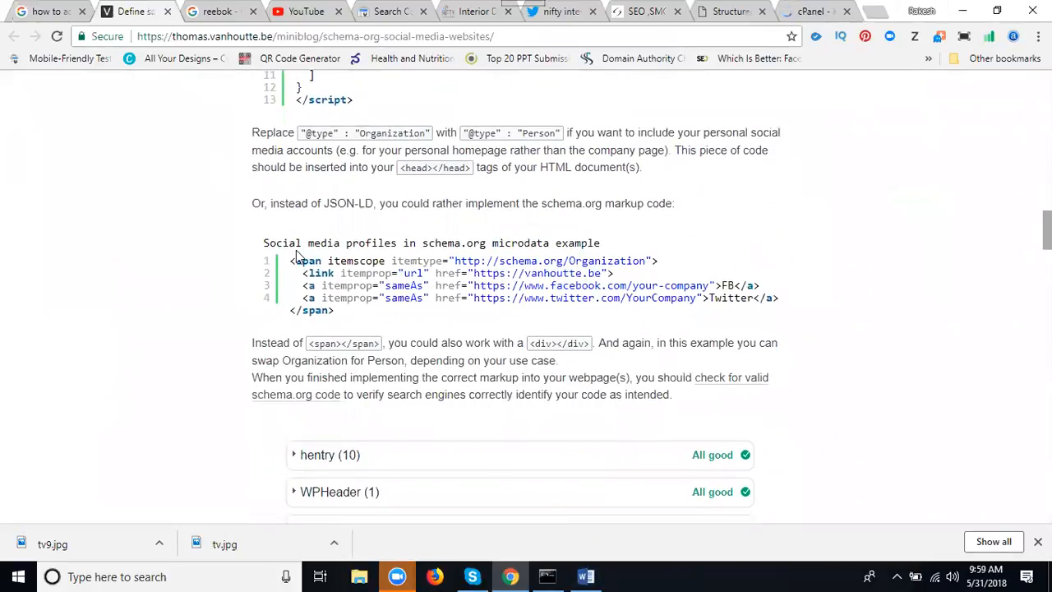
pyautogui.moveTo(443, 321)
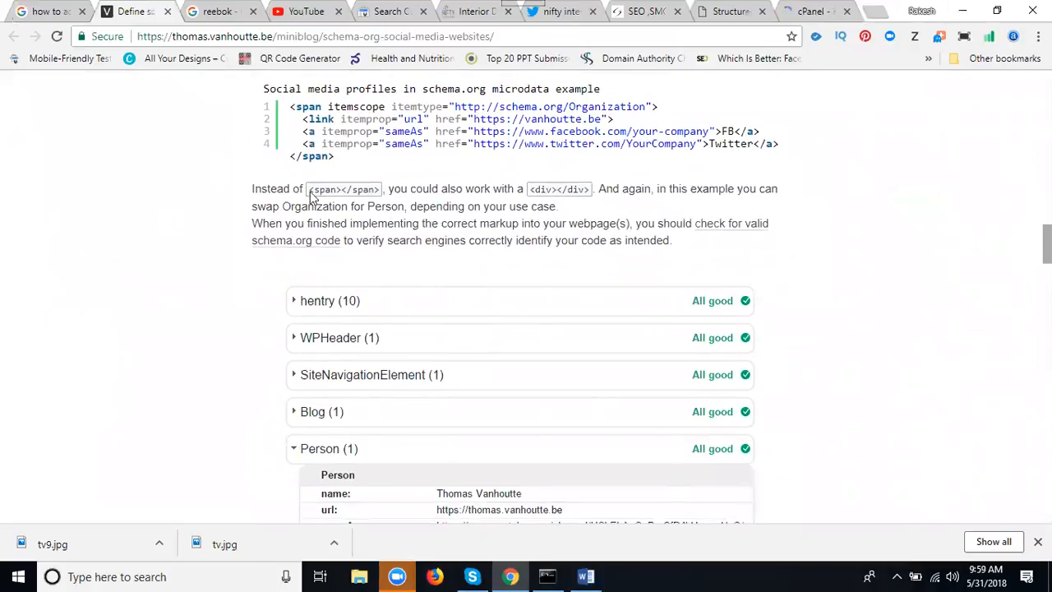
pyautogui.moveTo(709, 202)
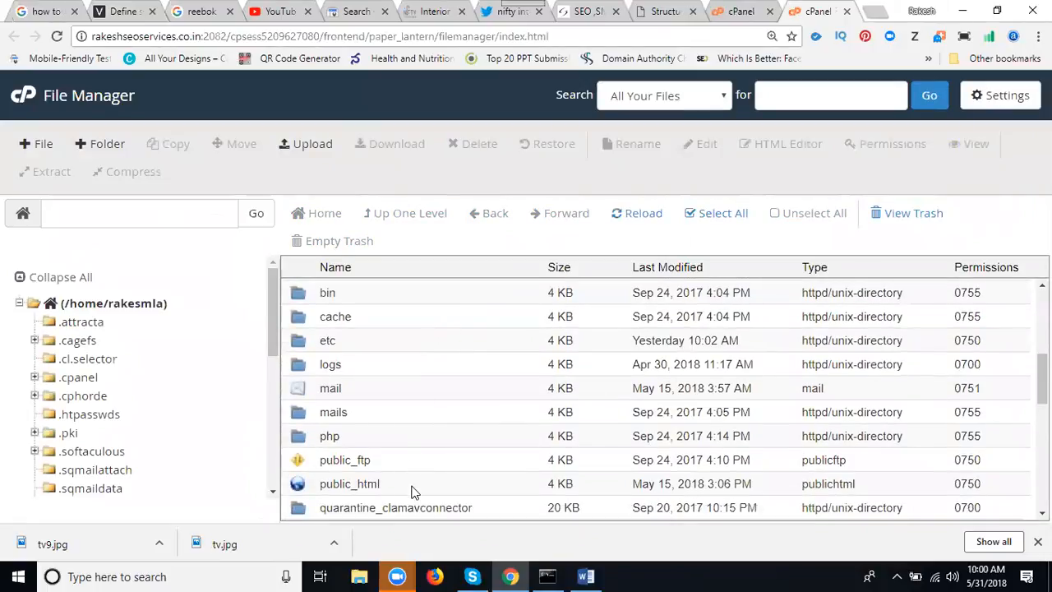
# - Open public_html, then the niftyinterio.com folder, and pick index.php
pyautogui.doubleClick(349, 484)
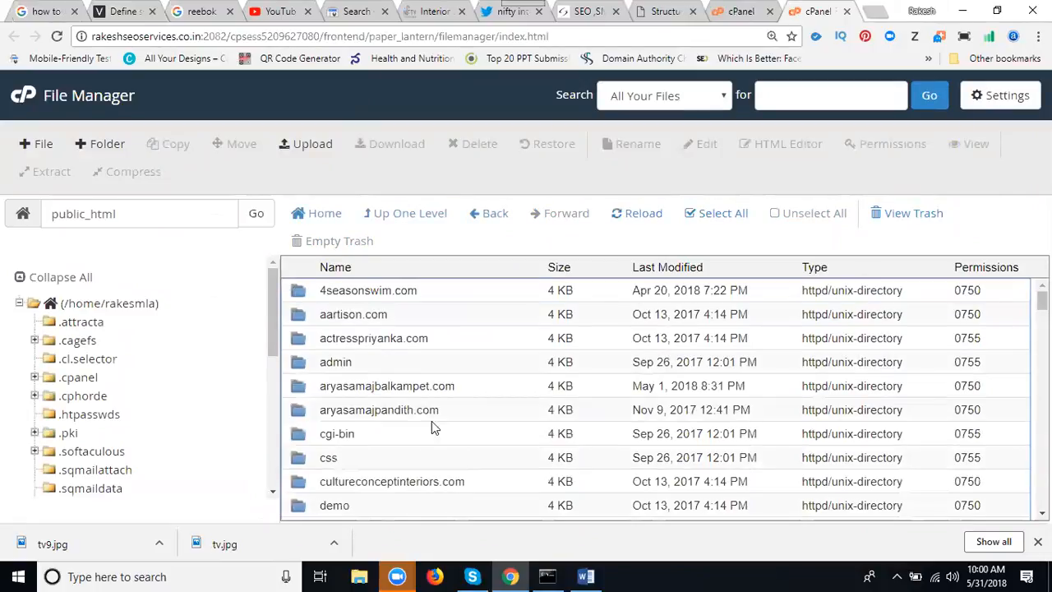
pyautogui.scroll(-3)
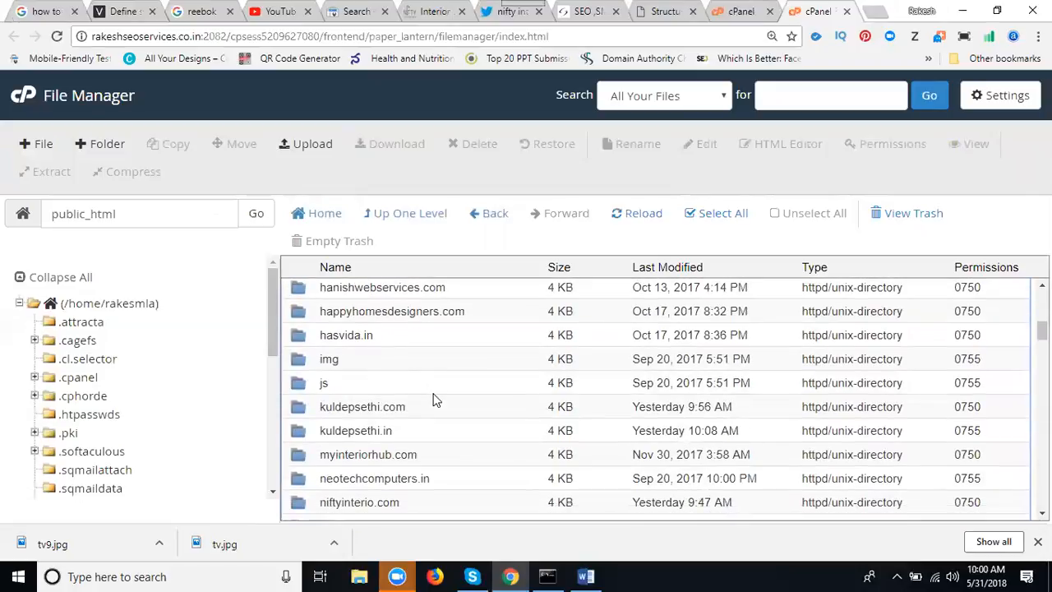
pyautogui.scroll(-3)
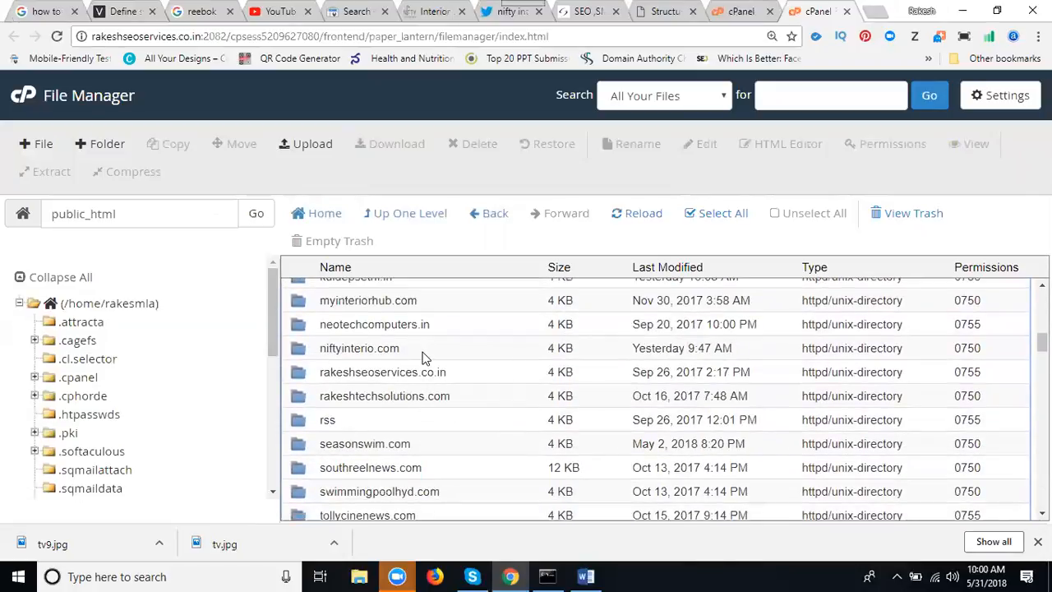
pyautogui.doubleClick(359, 348)
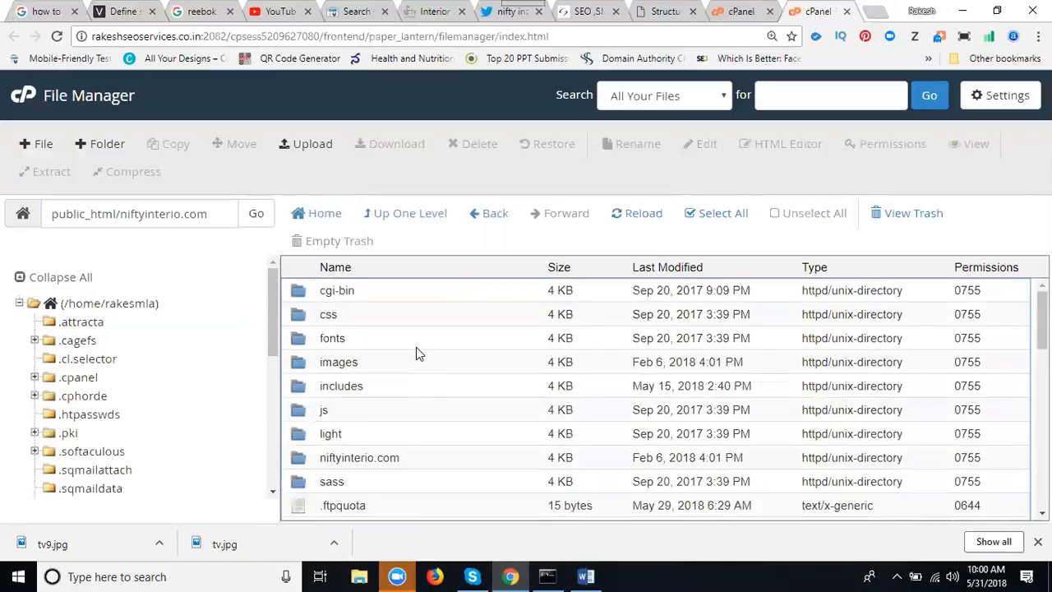
pyautogui.scroll(-3)
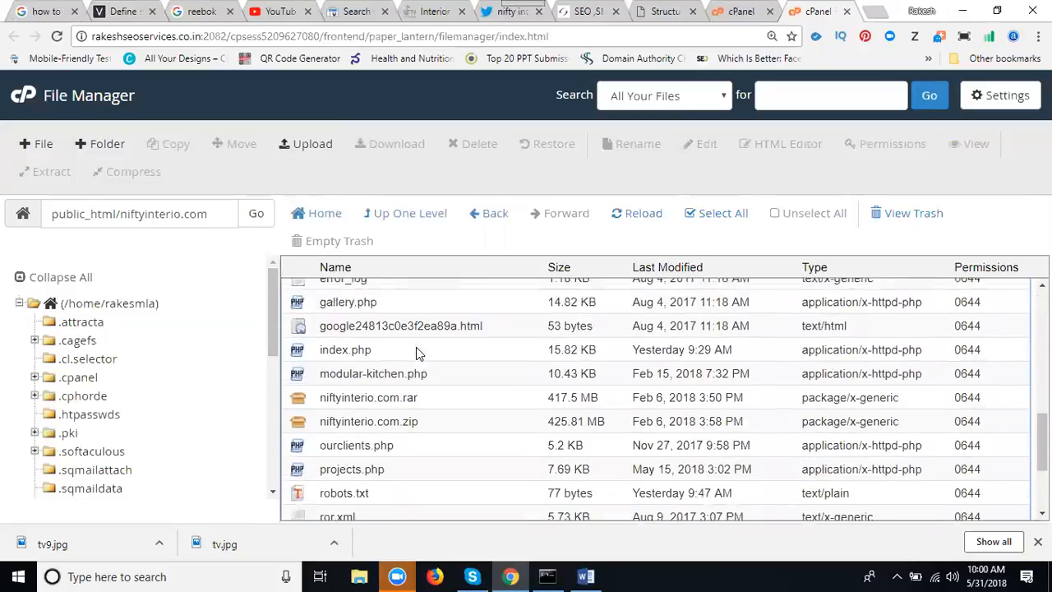
pyautogui.scroll(-3)
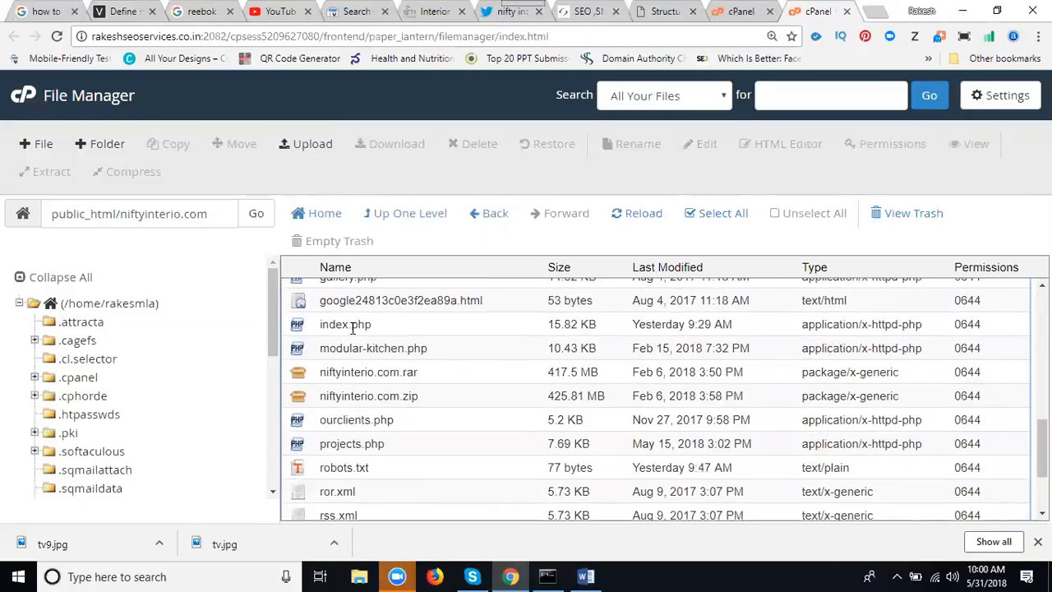
pyautogui.click(585, 576)
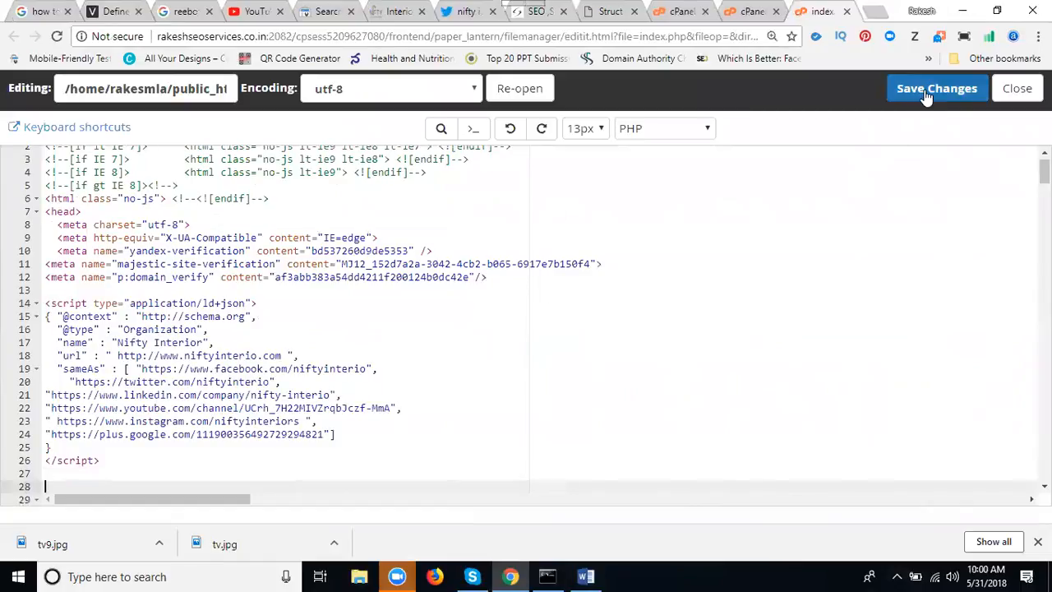
# - Save the edited index.php containing the pasted Organization script
pyautogui.click(936, 88)
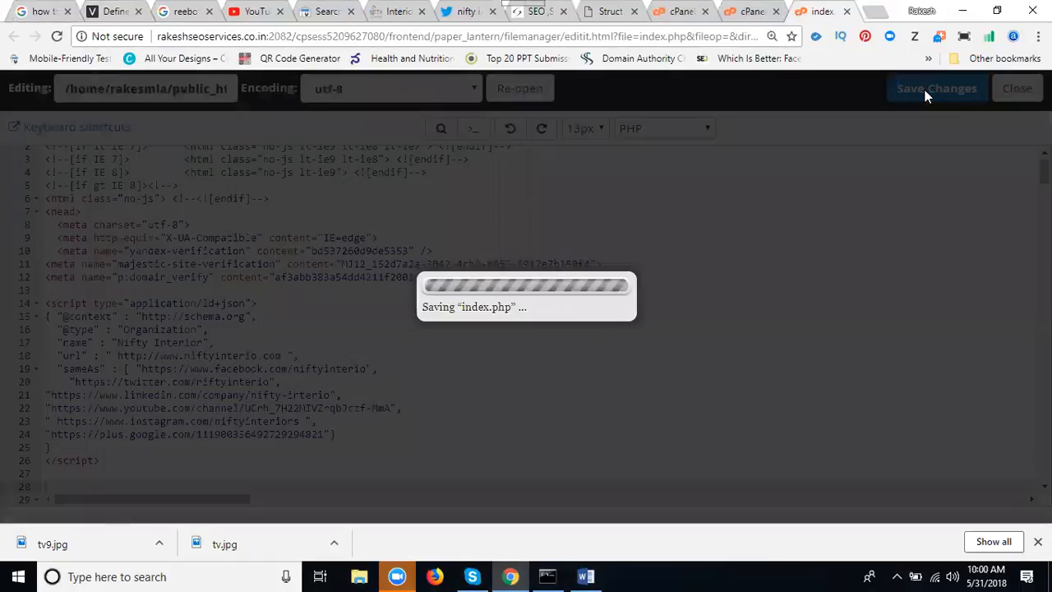
pyautogui.click(936, 88)
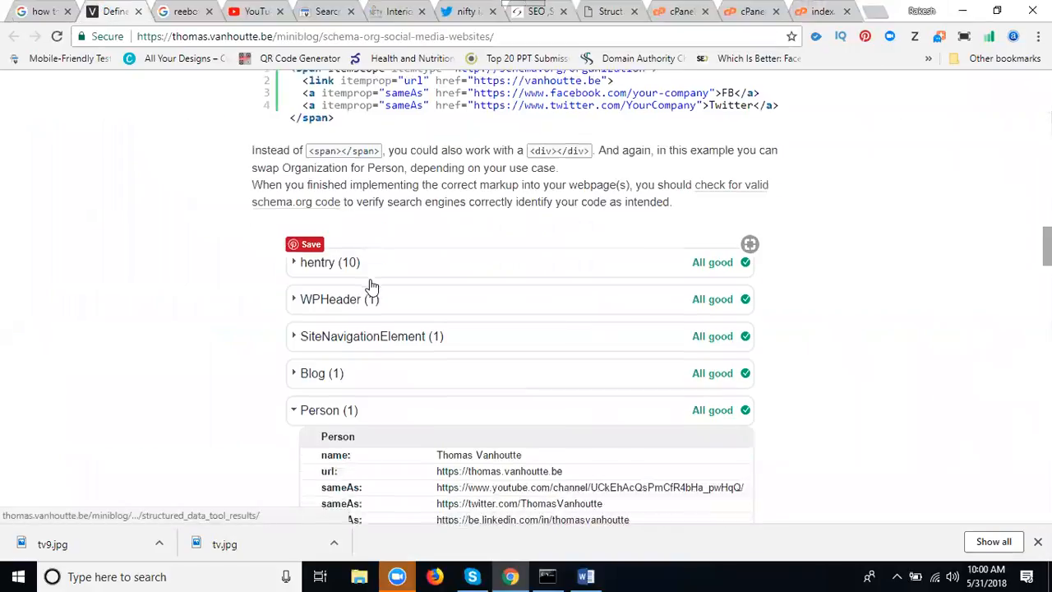
# - Scroll down the thomas.vanhoutte.be article to the Person results listing sameAs profile links
pyautogui.scroll(-3)
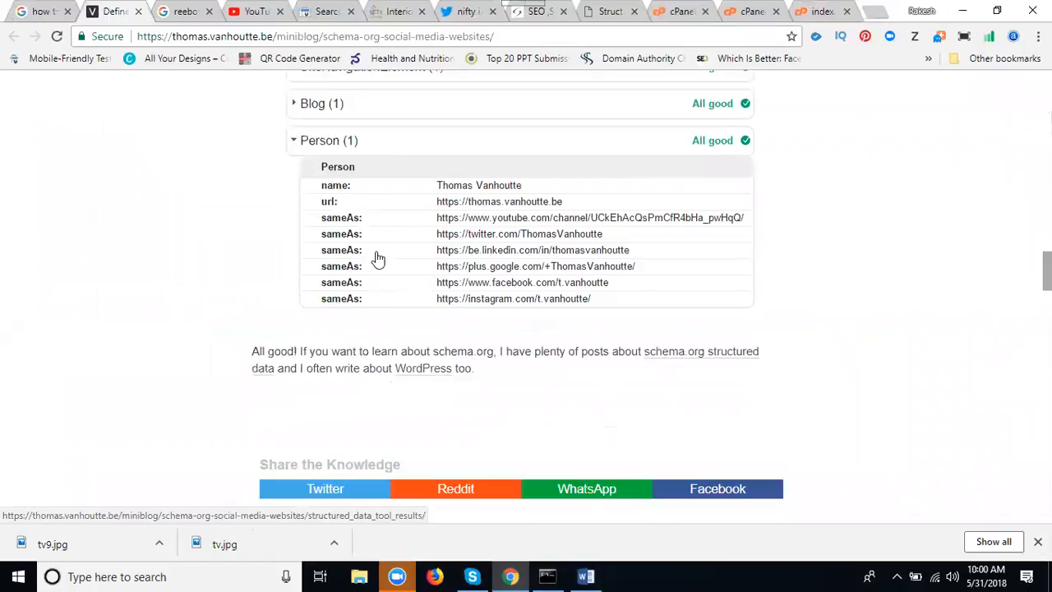
pyautogui.scroll(-3)
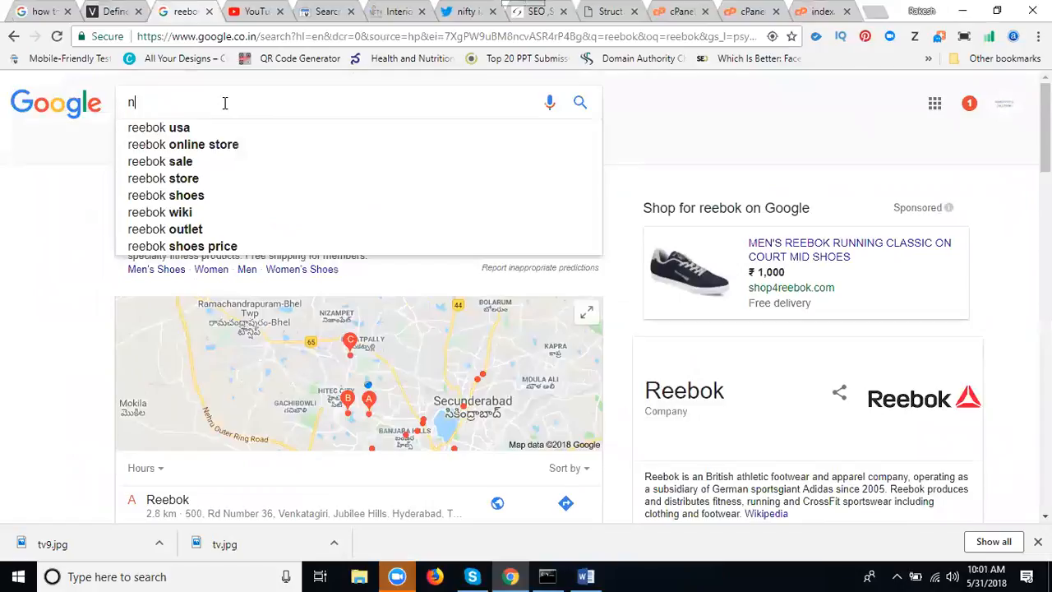
# - Search Google for 'nifty interio' and scroll to the business panel's Facebook reviews
pyautogui.write('nifty interio')
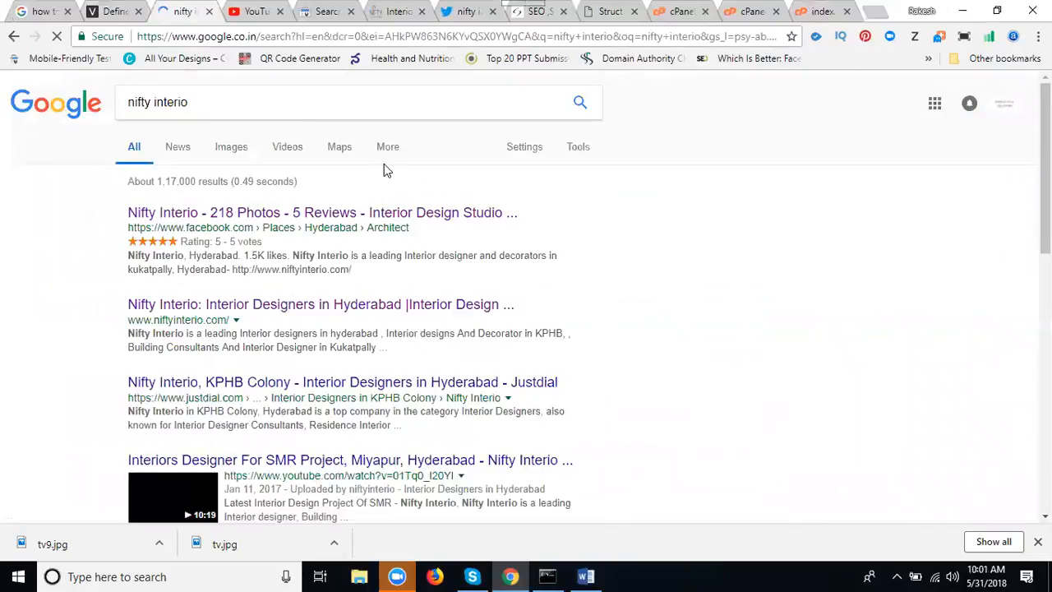
pyautogui.scroll(-3)
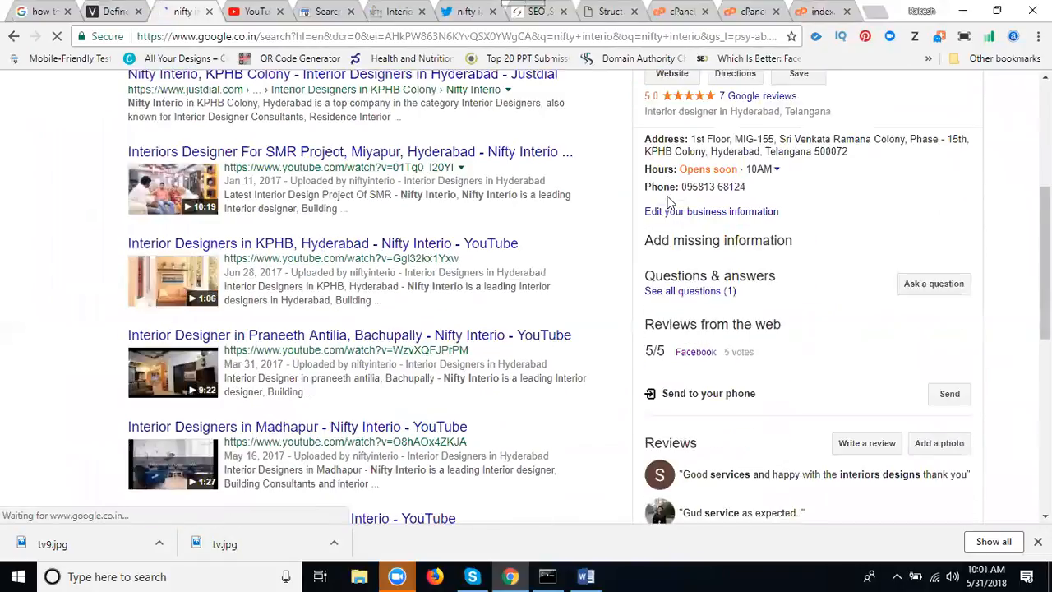
pyautogui.scroll(-3)
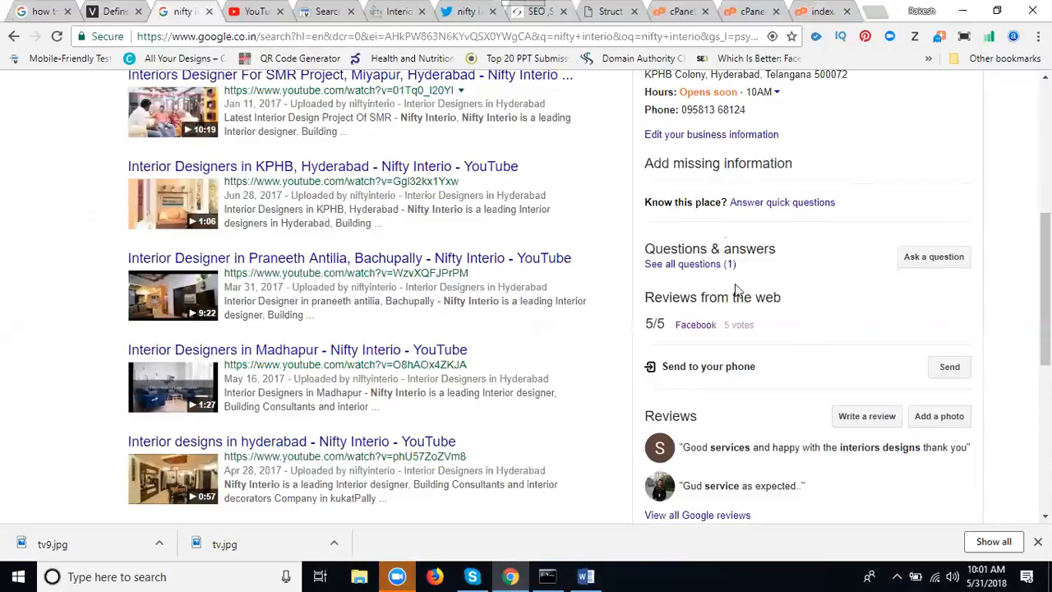
pyautogui.moveTo(696, 325)
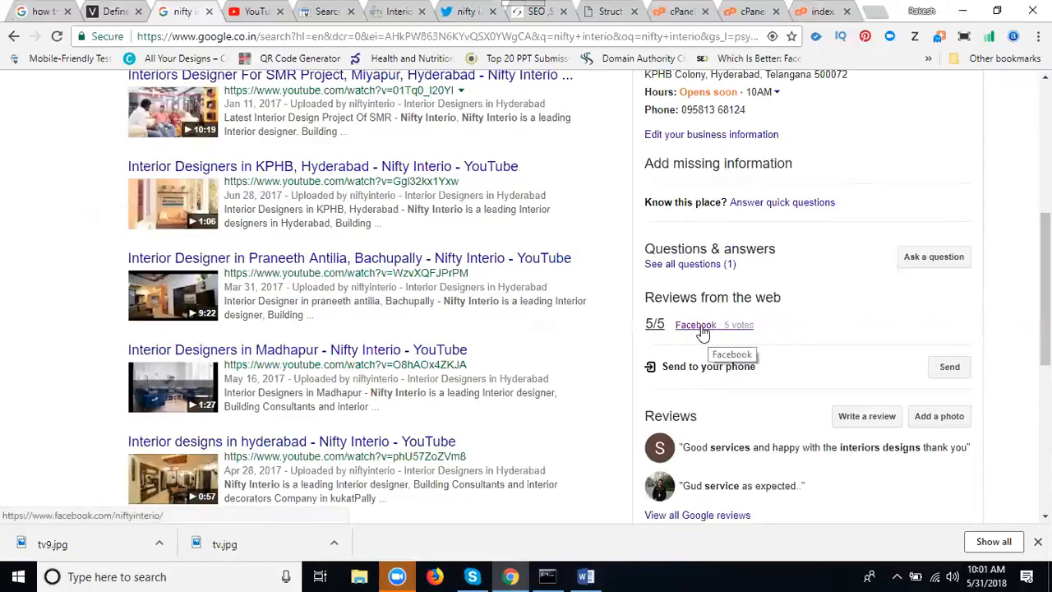
pyautogui.scroll(-3)
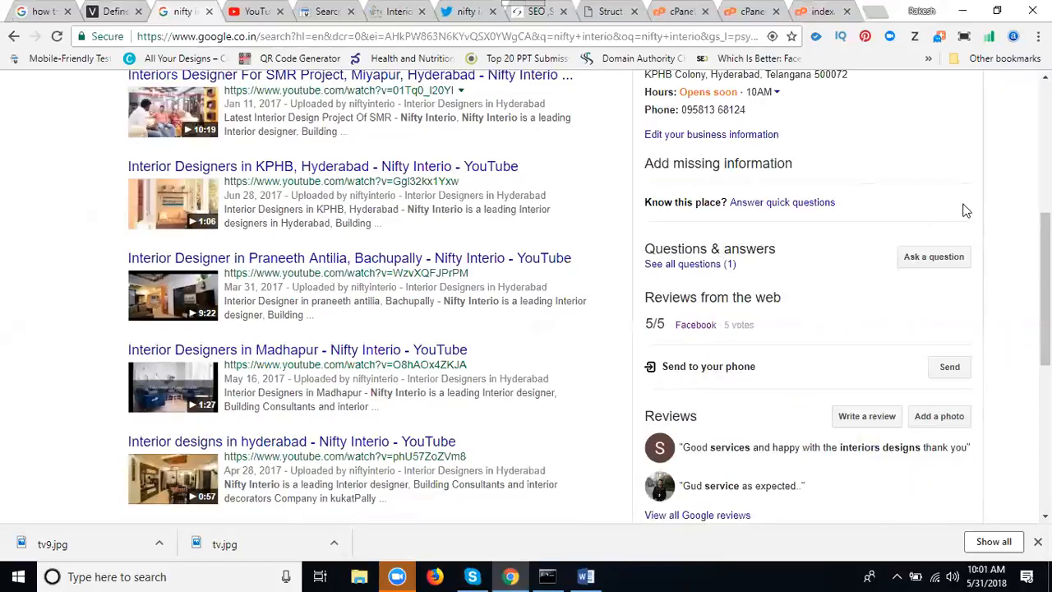
pyautogui.moveTo(812, 220)
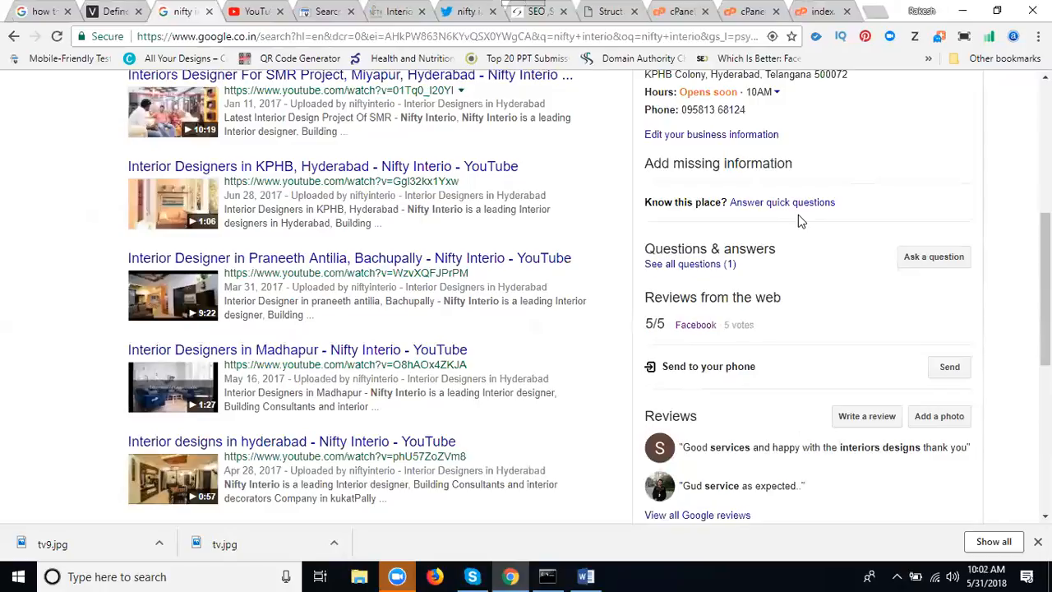
pyautogui.moveTo(887, 343)
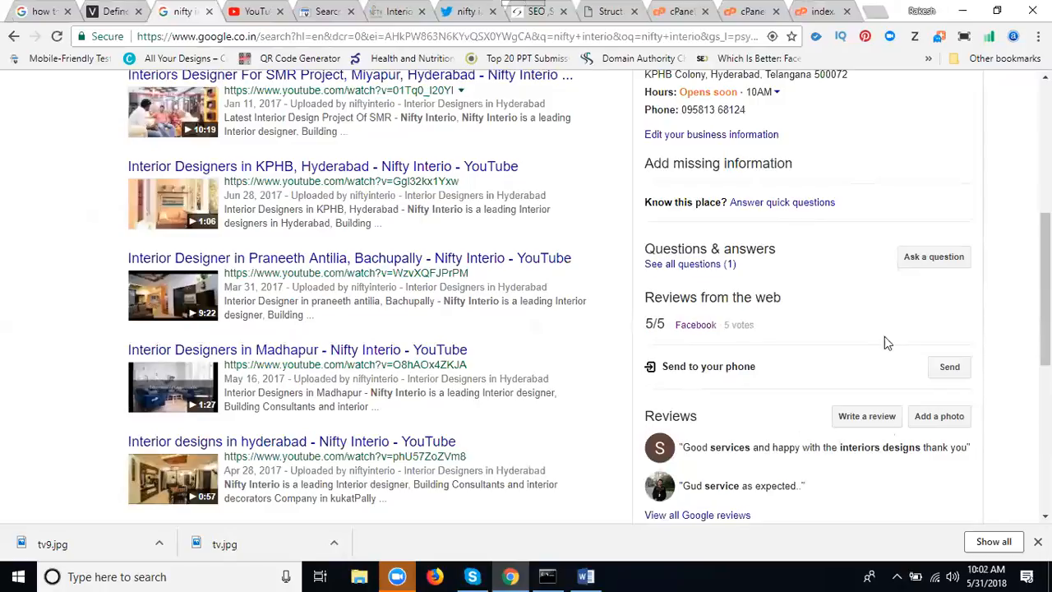
# - Switch to Word's Document1 showing the Nifty Interior JSON-LD script
pyautogui.click(586, 576)
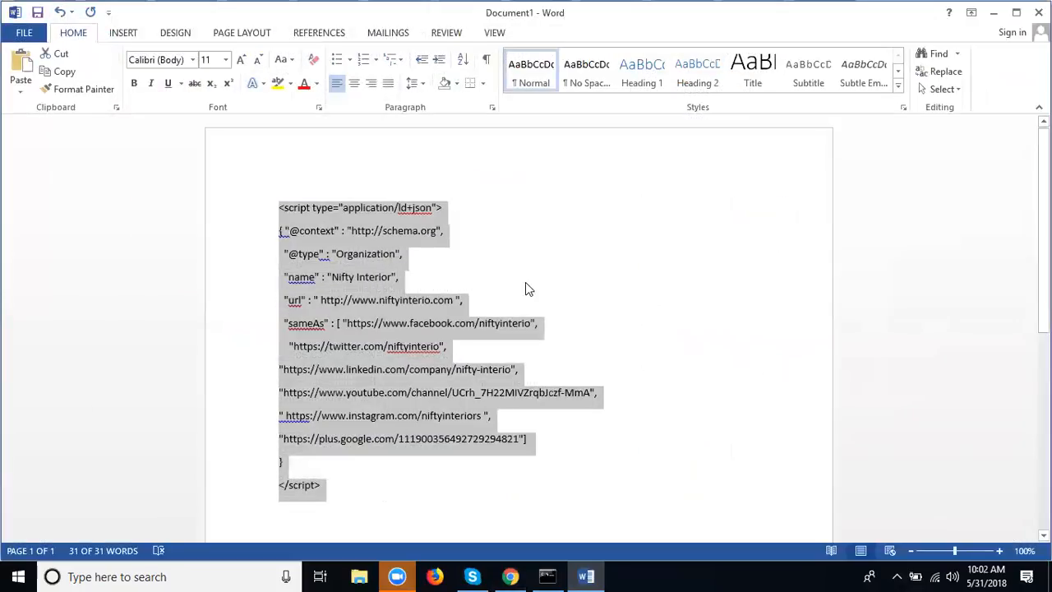
pyautogui.moveTo(541, 277)
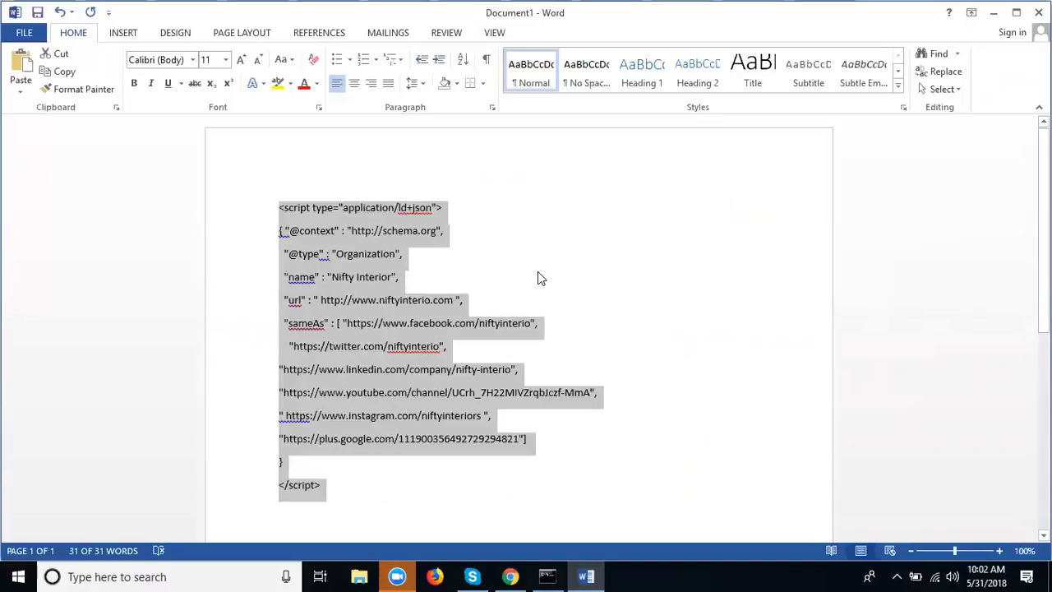